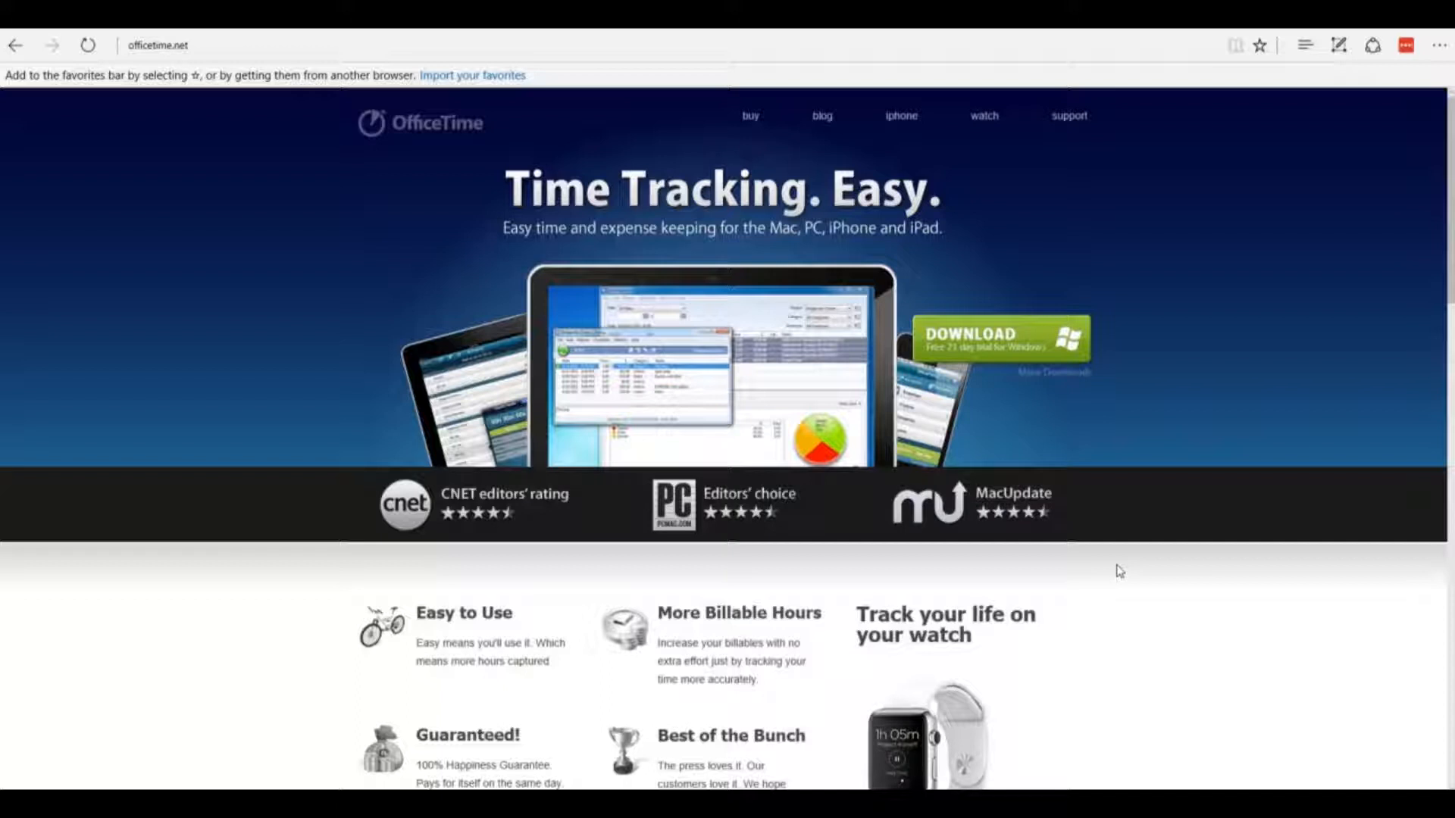
{"action": "mouse_move", "coordinate": [1259, 537]}
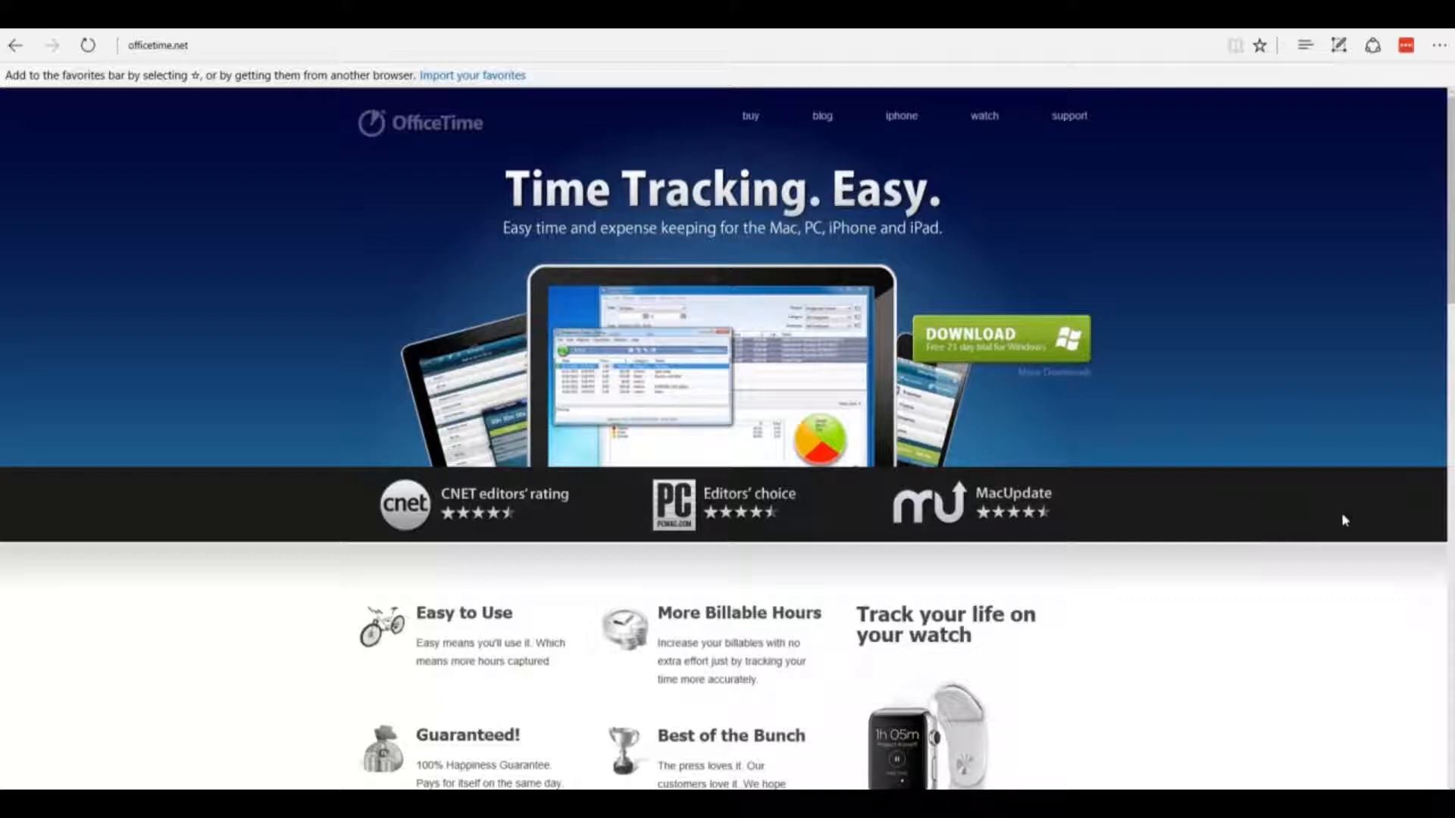
{"action": "mouse_move", "coordinate": [1274, 672]}
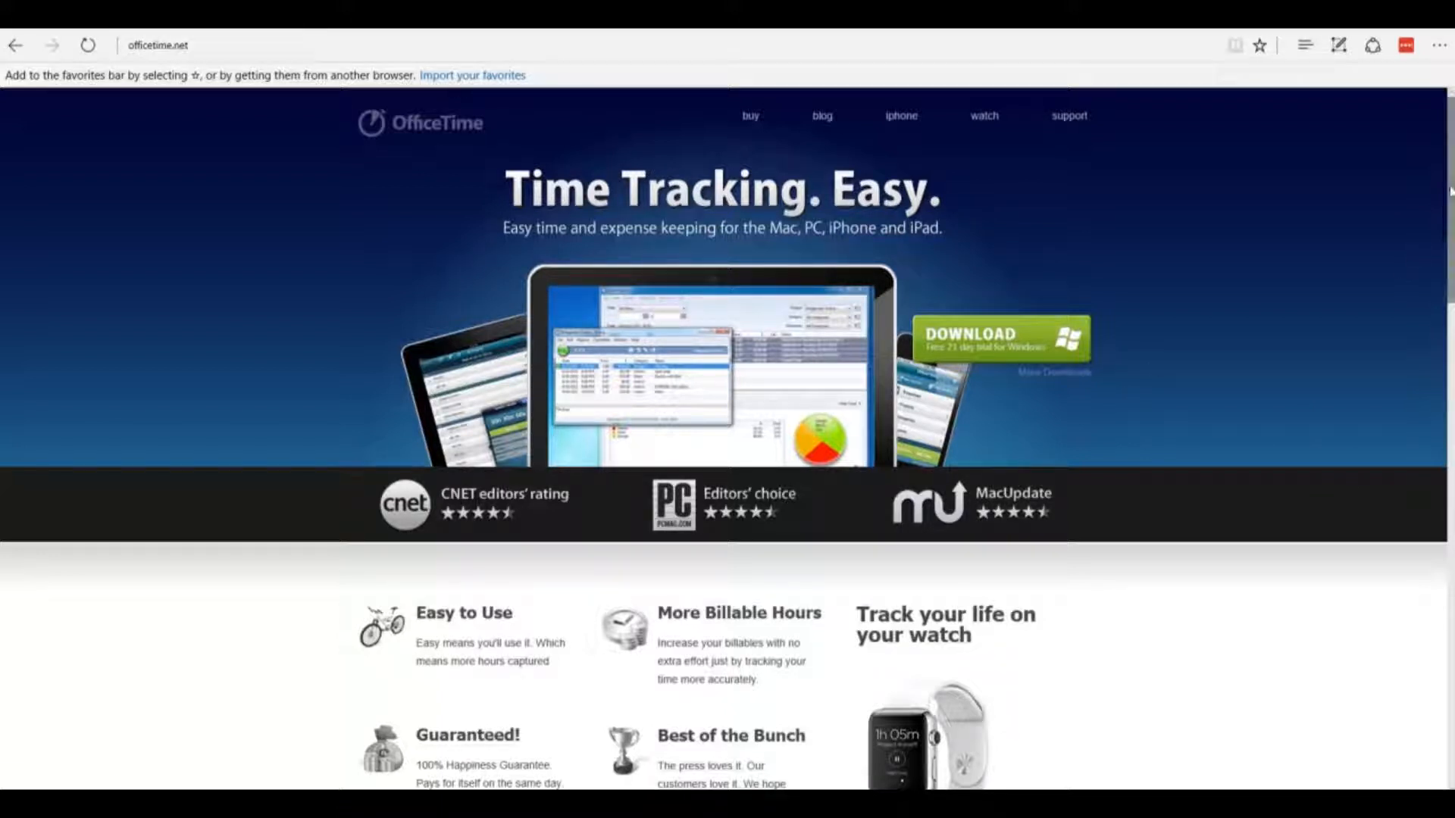
- Download the free OfficeTime Windows trial installer, OfficeTime.msi, and save it to the computer
{"action": "scroll", "scroll_direction": "down", "scroll_amount": 3}
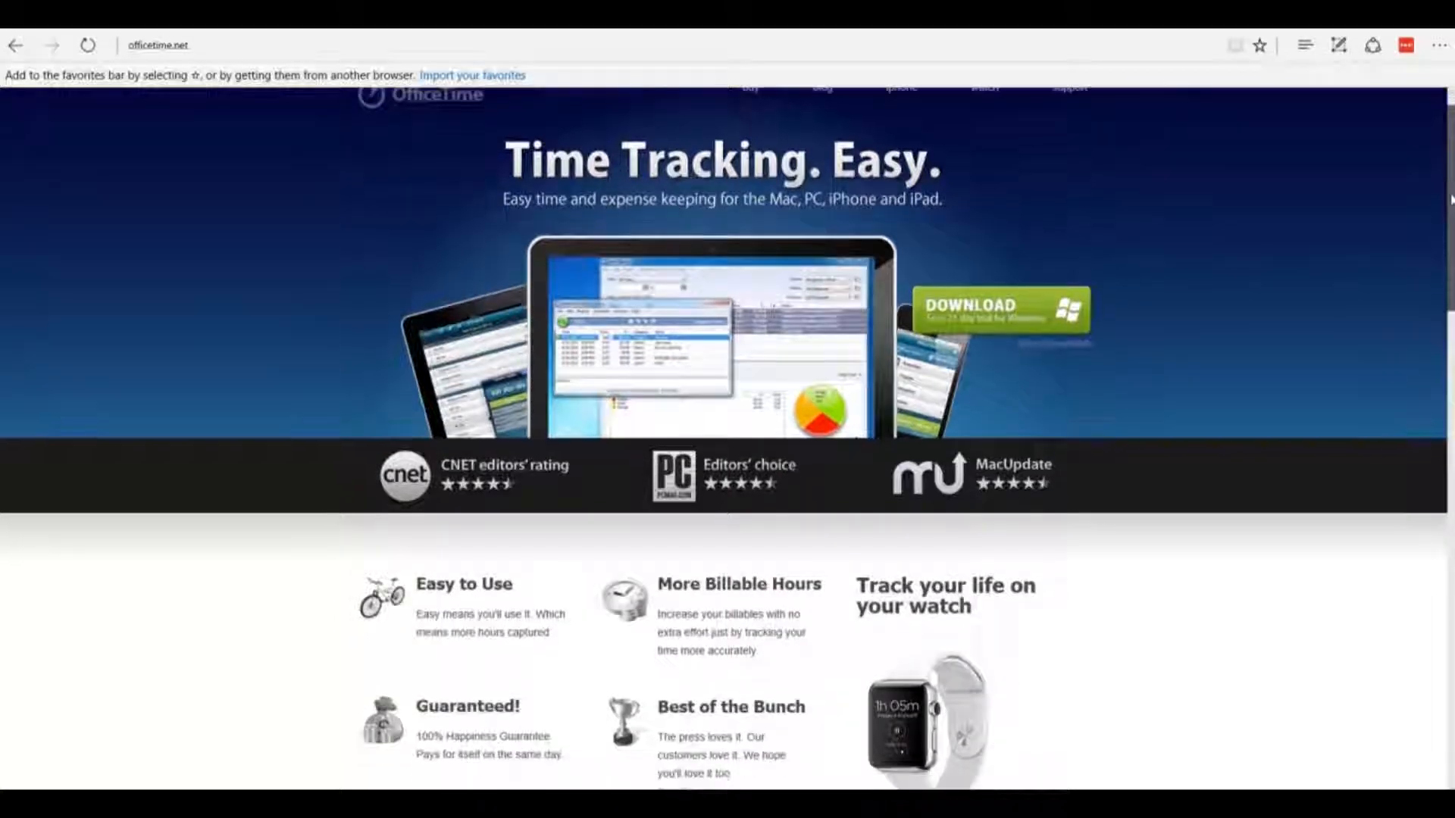
{"action": "scroll", "scroll_direction": "down", "scroll_amount": 3}
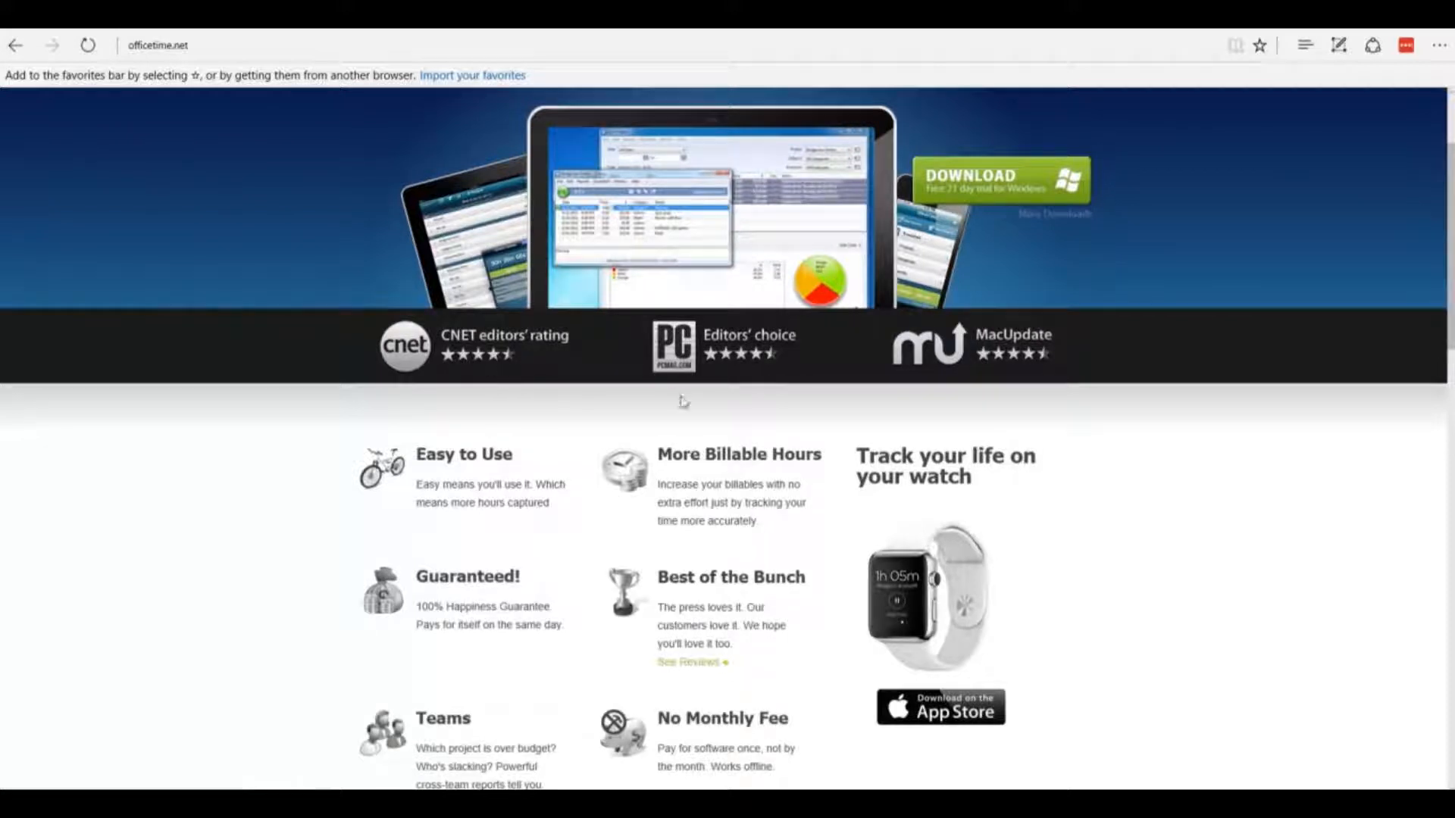
{"action": "mouse_move", "coordinate": [758, 375]}
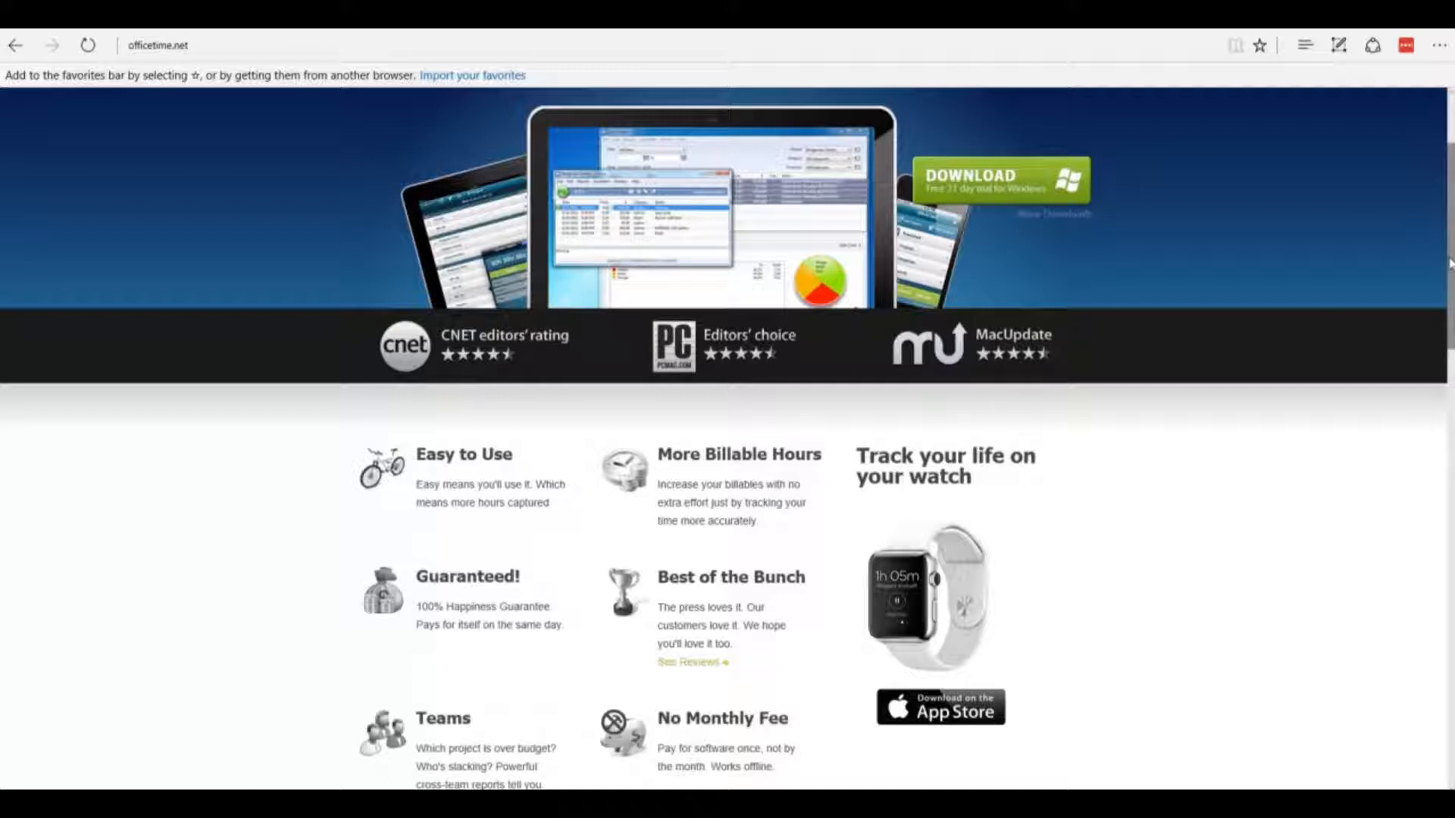
{"action": "scroll", "scroll_direction": "down", "scroll_amount": 3}
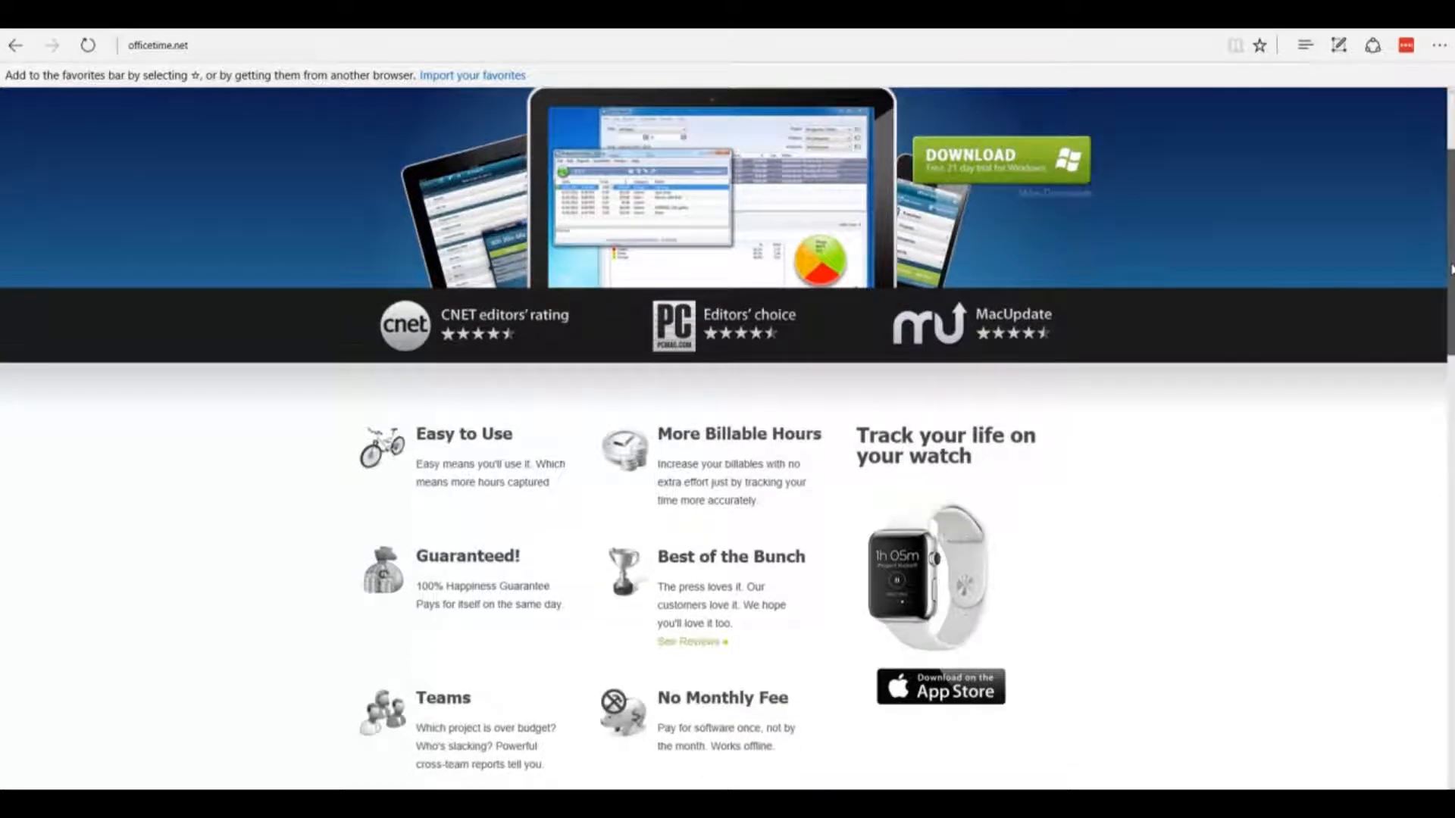
{"action": "scroll", "scroll_direction": "down", "scroll_amount": 3}
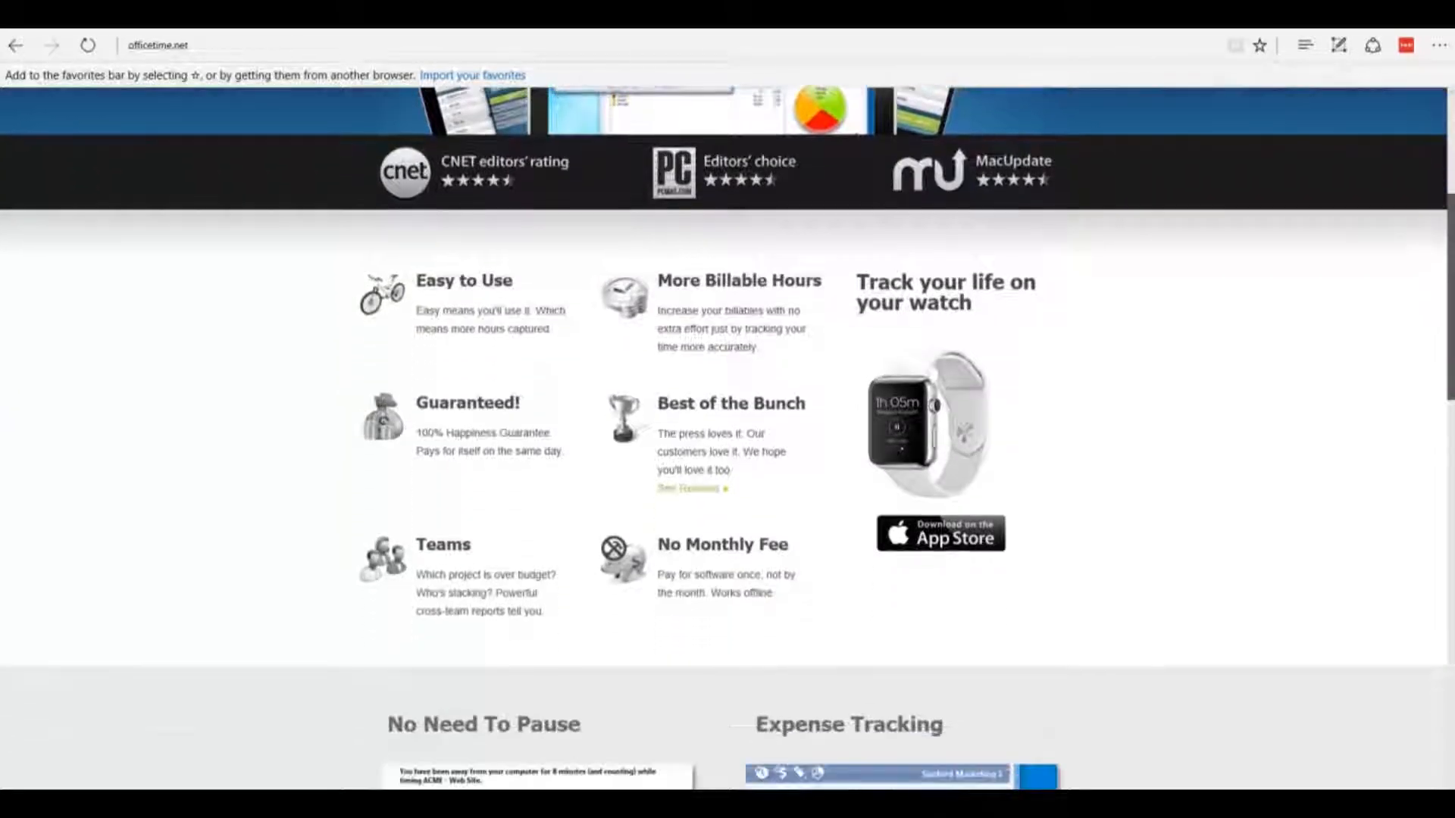
{"action": "scroll", "scroll_direction": "down", "scroll_amount": 3}
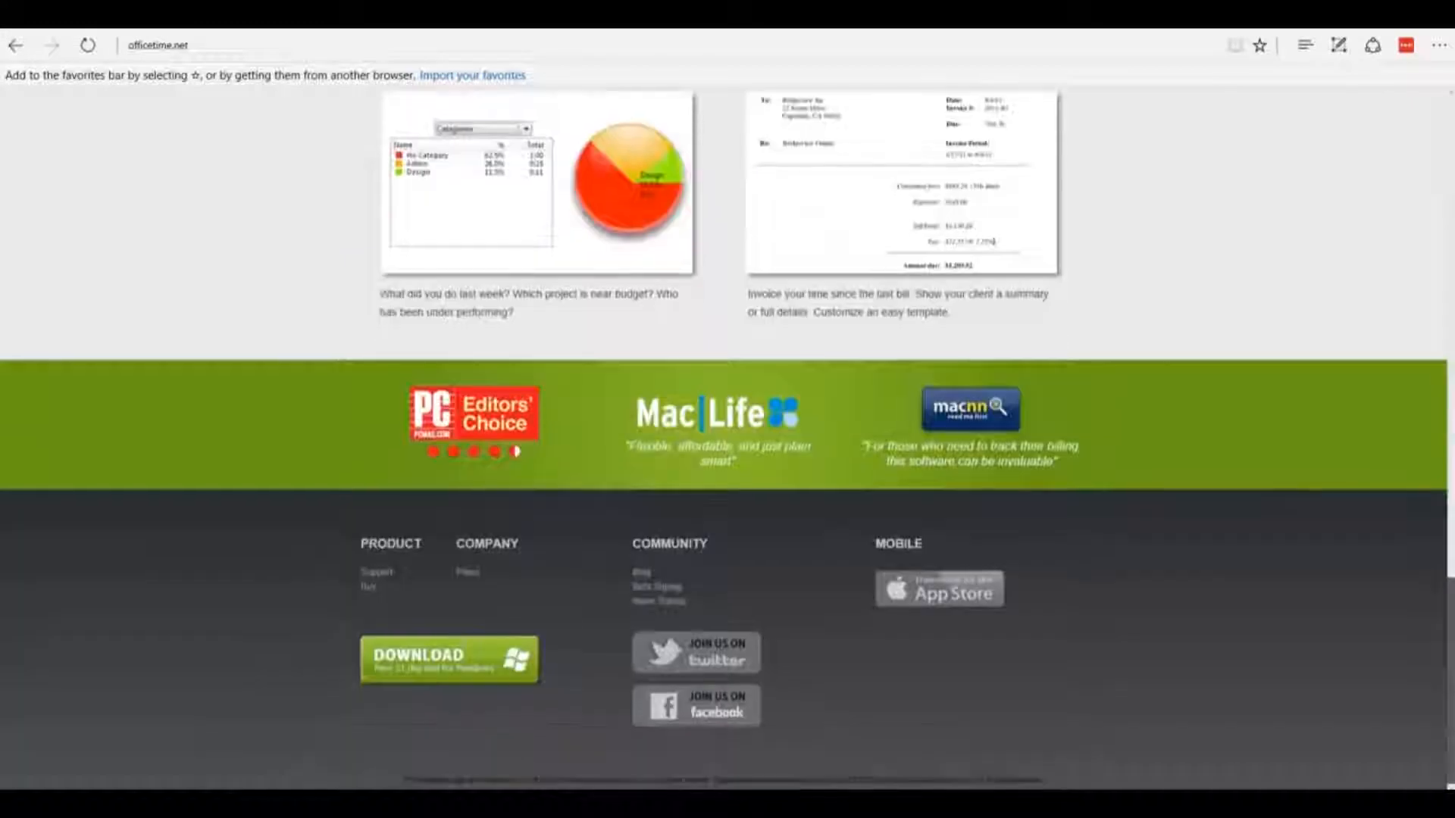
{"action": "scroll", "scroll_direction": "up", "scroll_amount": 3}
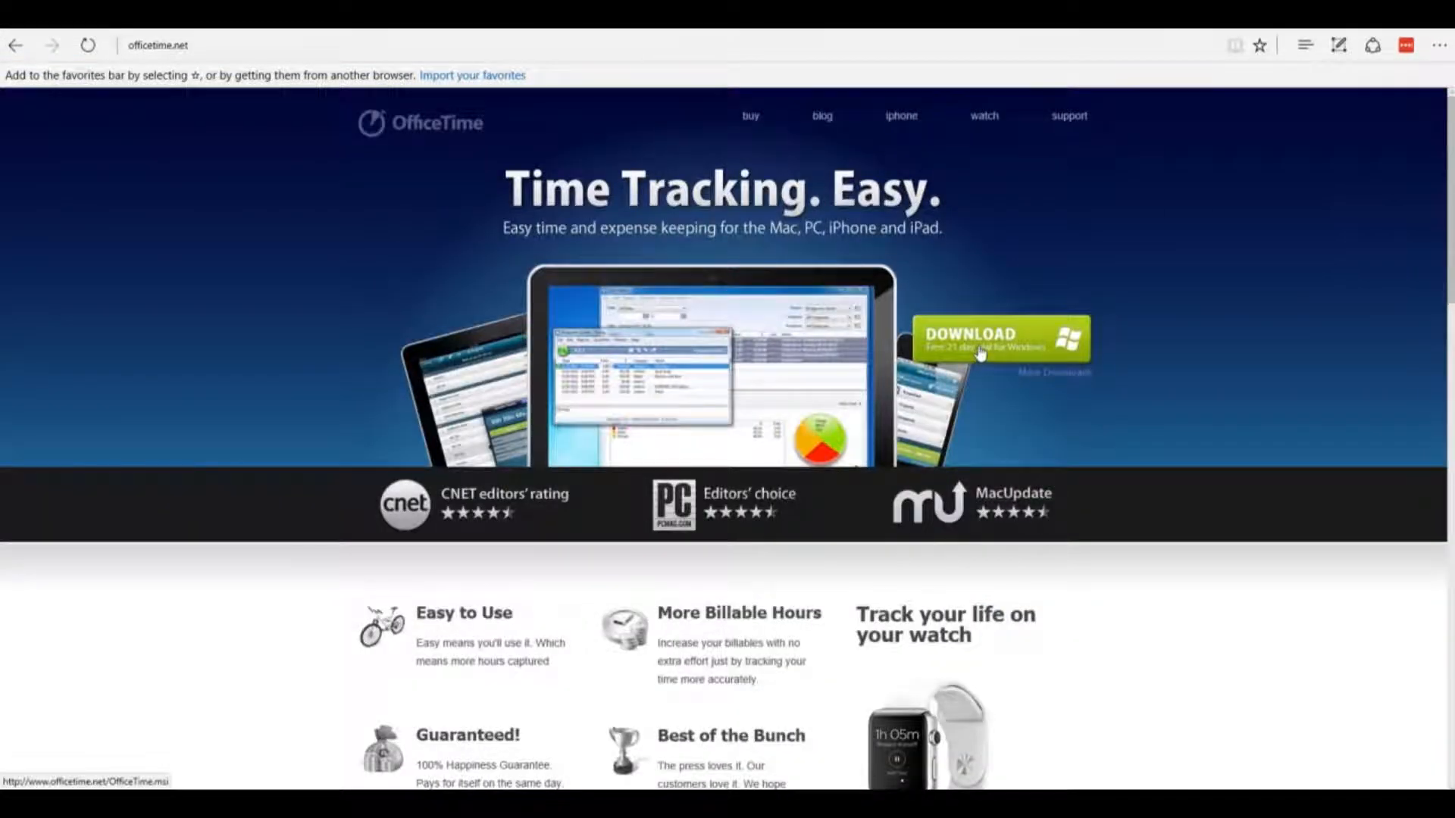
{"action": "left_click", "coordinate": [1002, 338]}
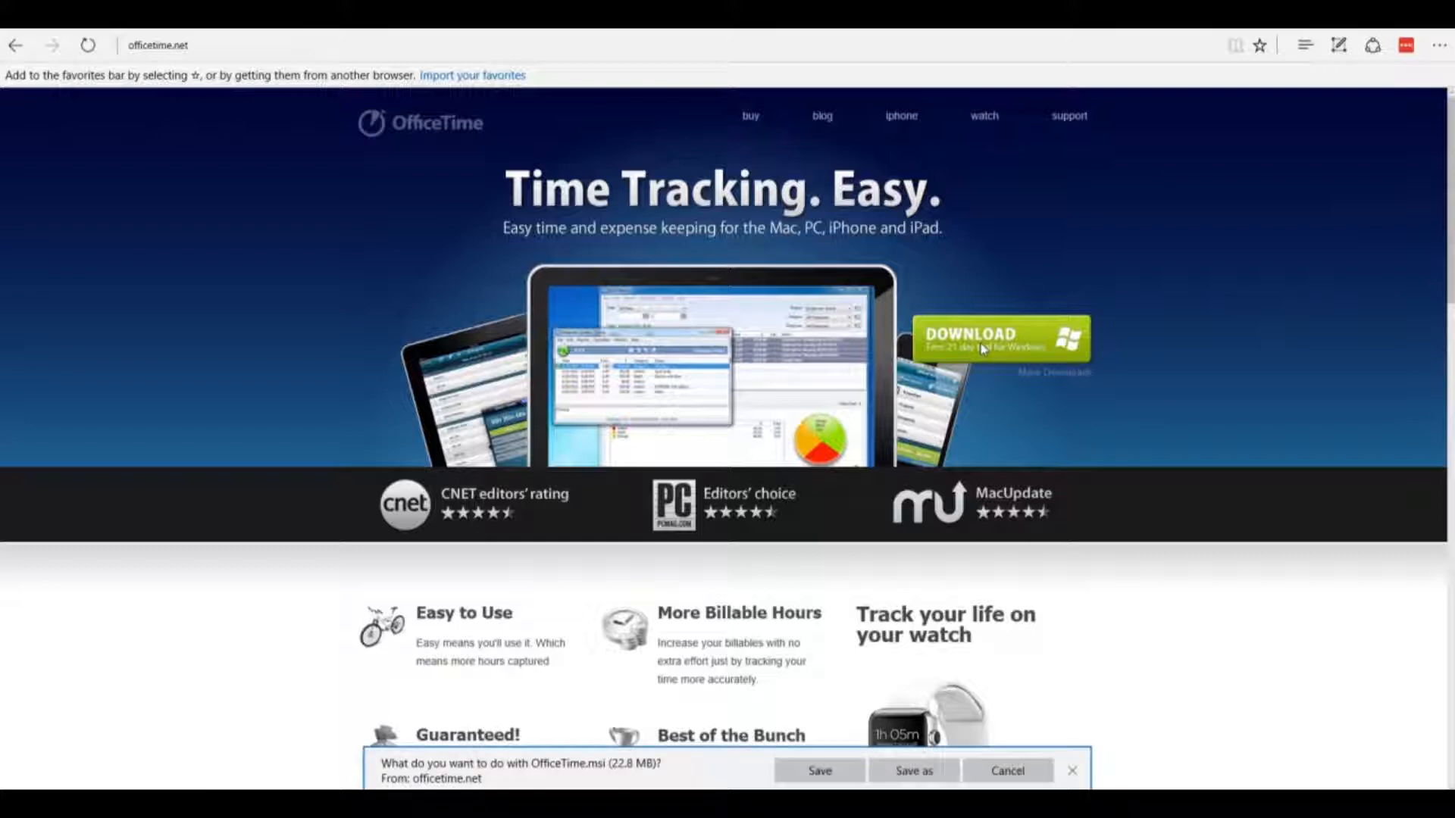
{"action": "left_click", "coordinate": [817, 772]}
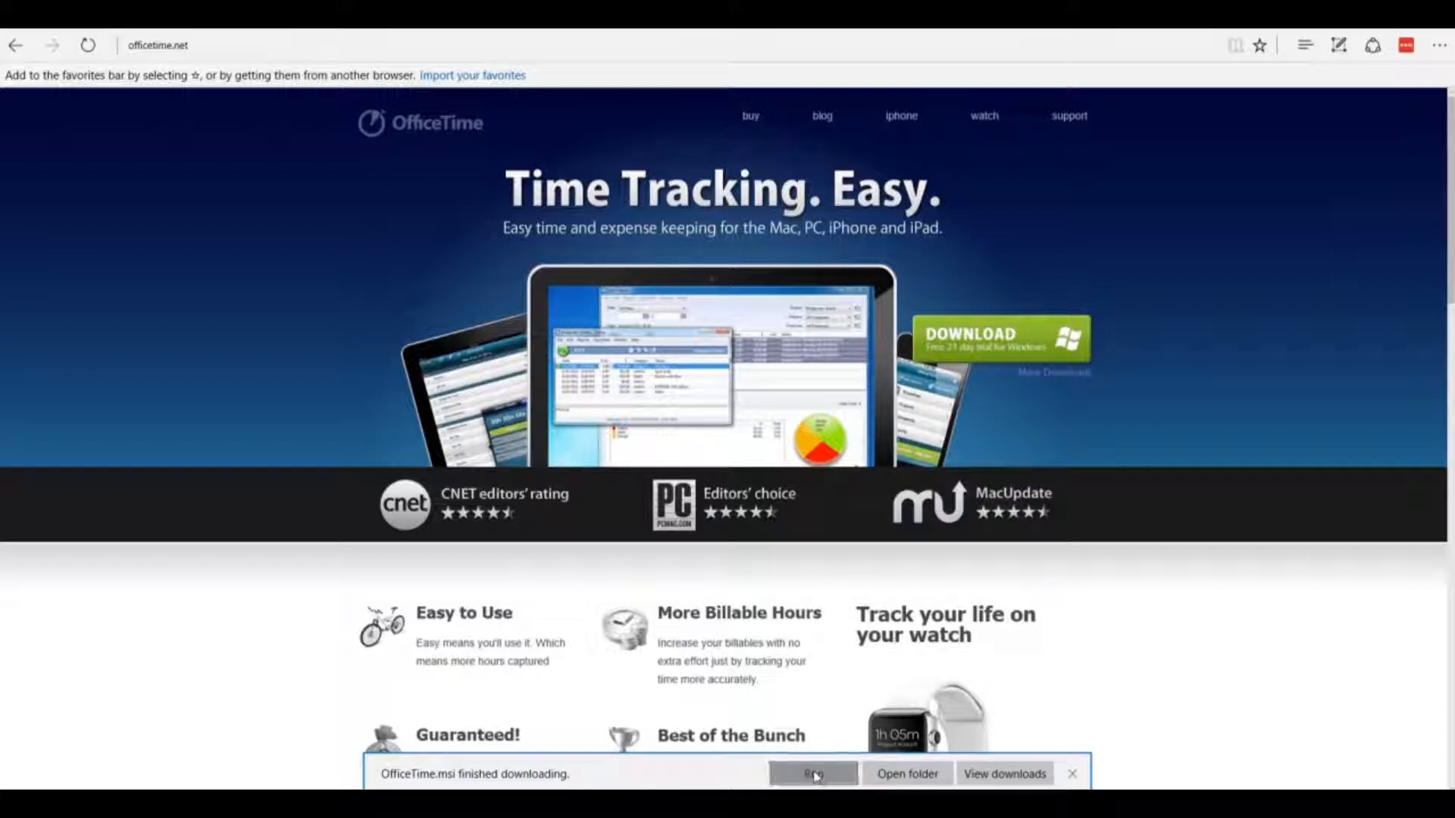
- Run the installer, accept the licence, install, allow firewall access and finish so OfficeTime launches
{"action": "left_click", "coordinate": [812, 773]}
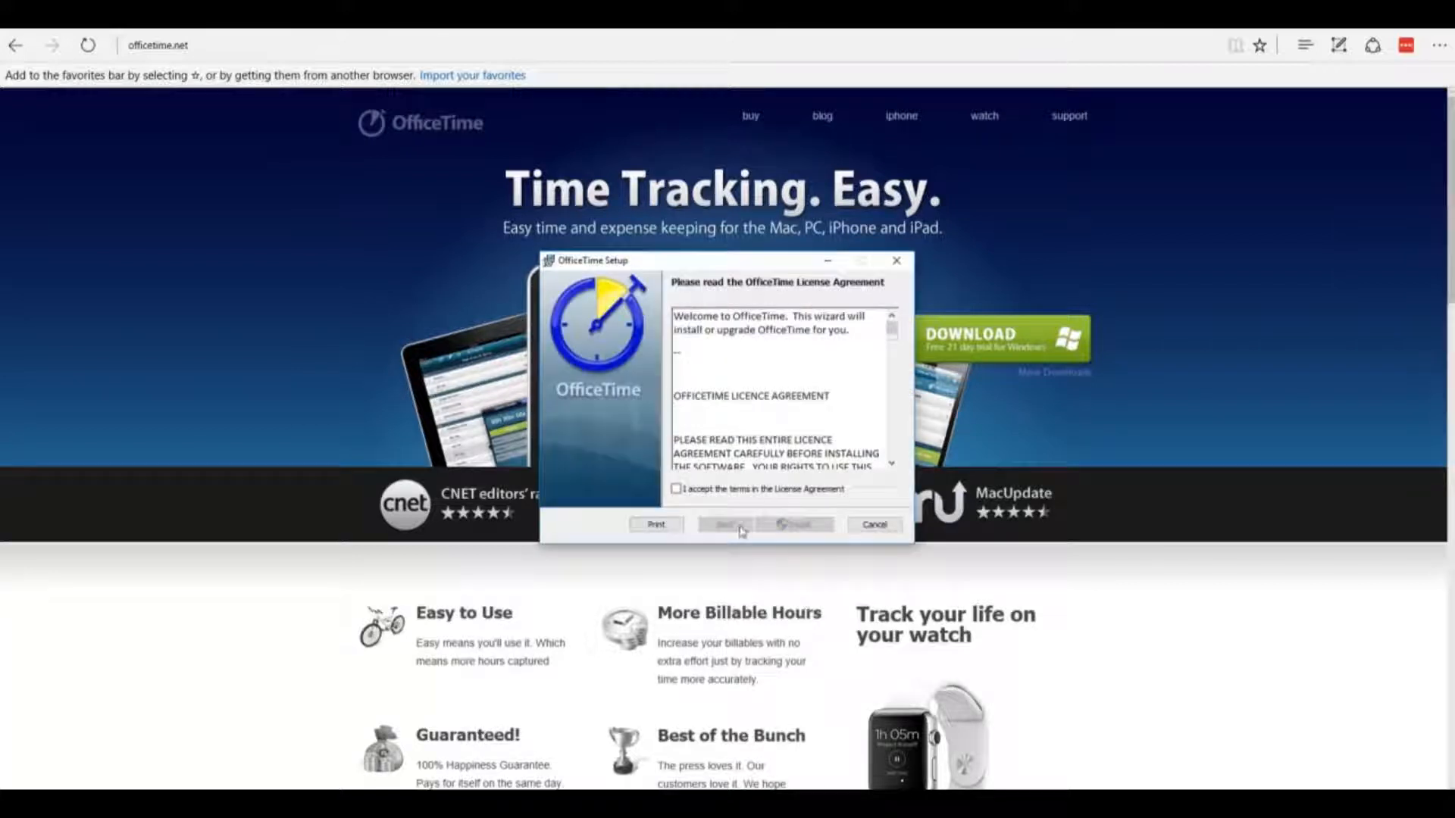
{"action": "left_click", "coordinate": [677, 490]}
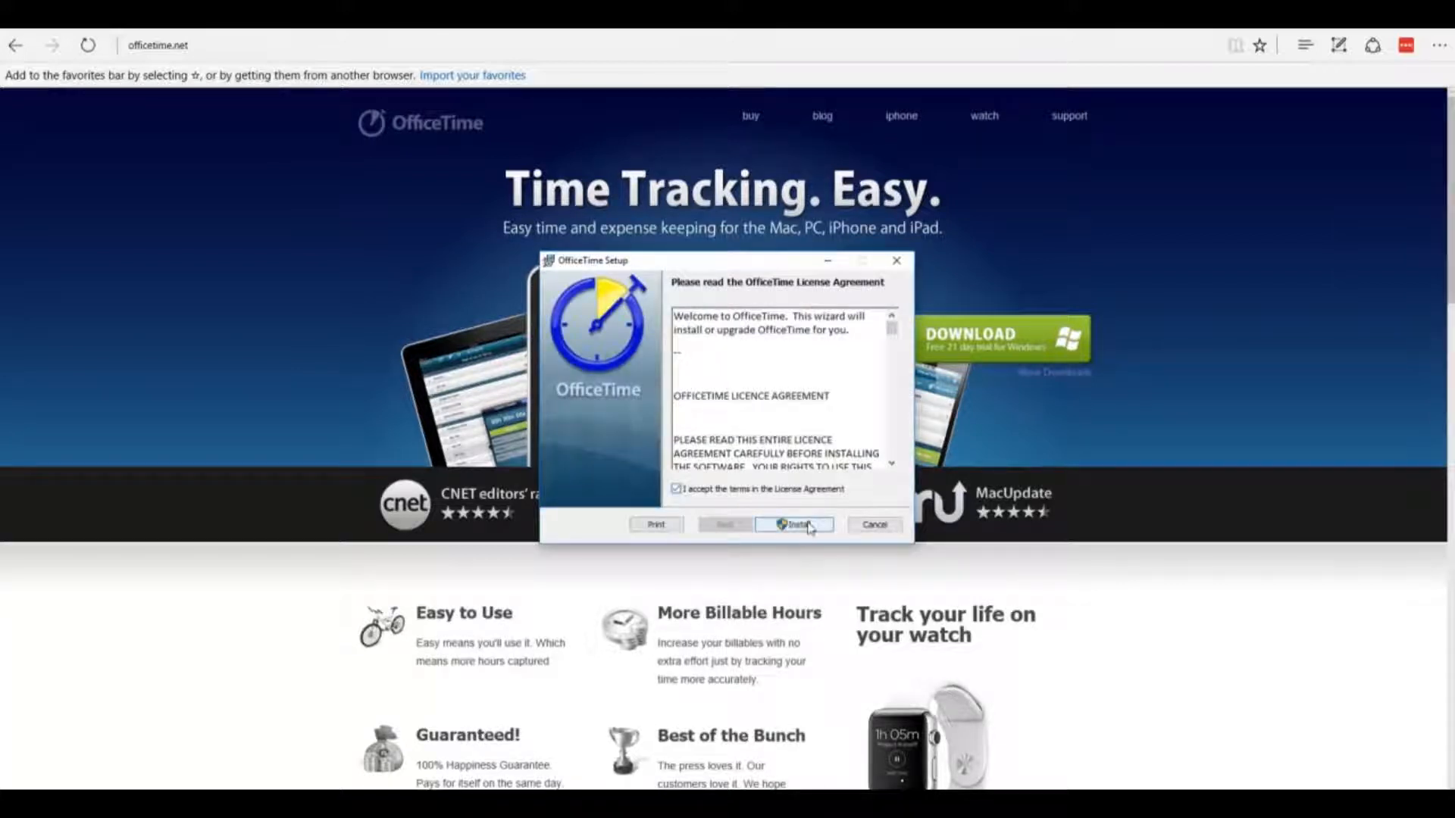
{"action": "left_click", "coordinate": [796, 524]}
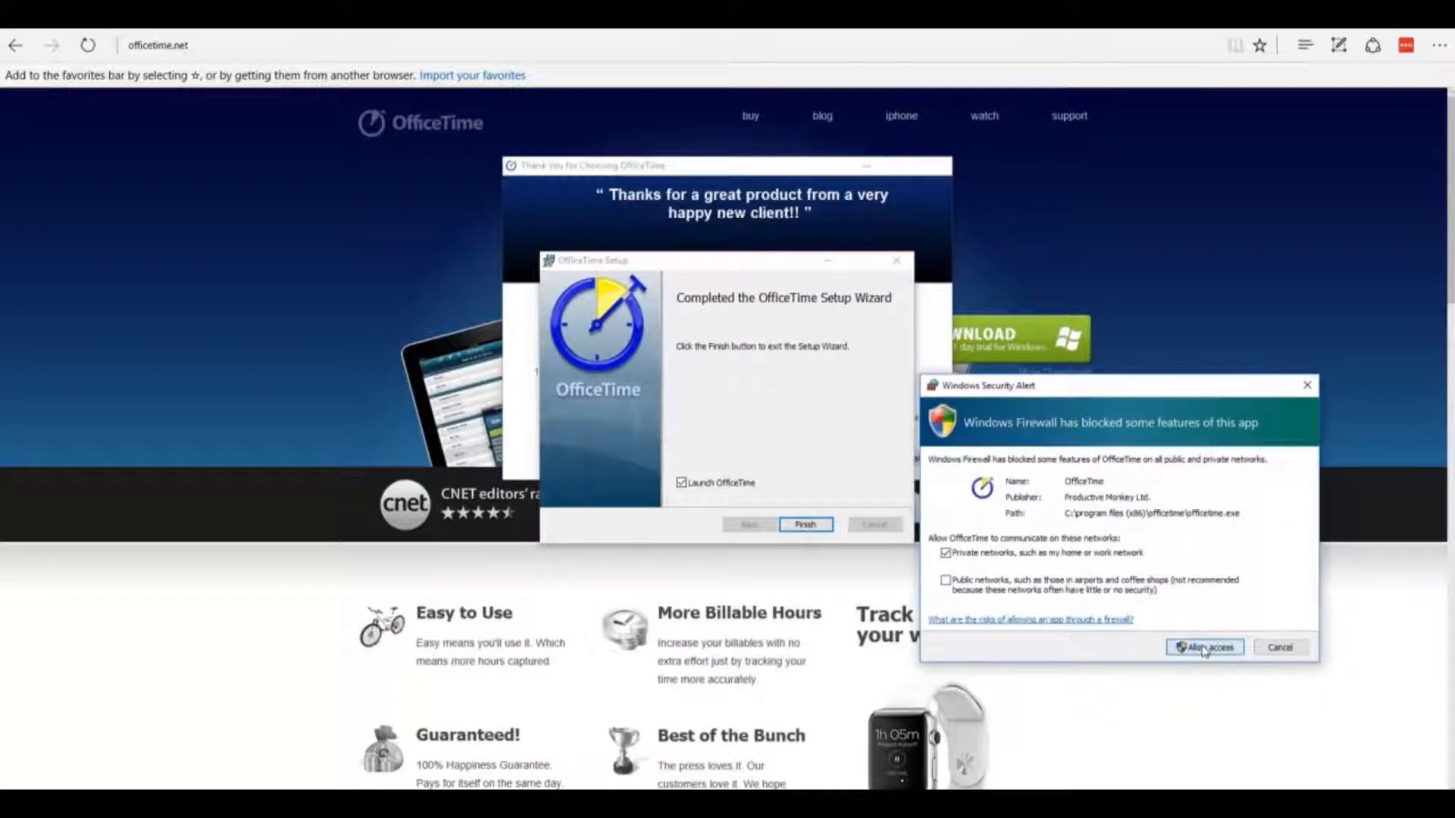
{"action": "left_click", "coordinate": [1203, 647]}
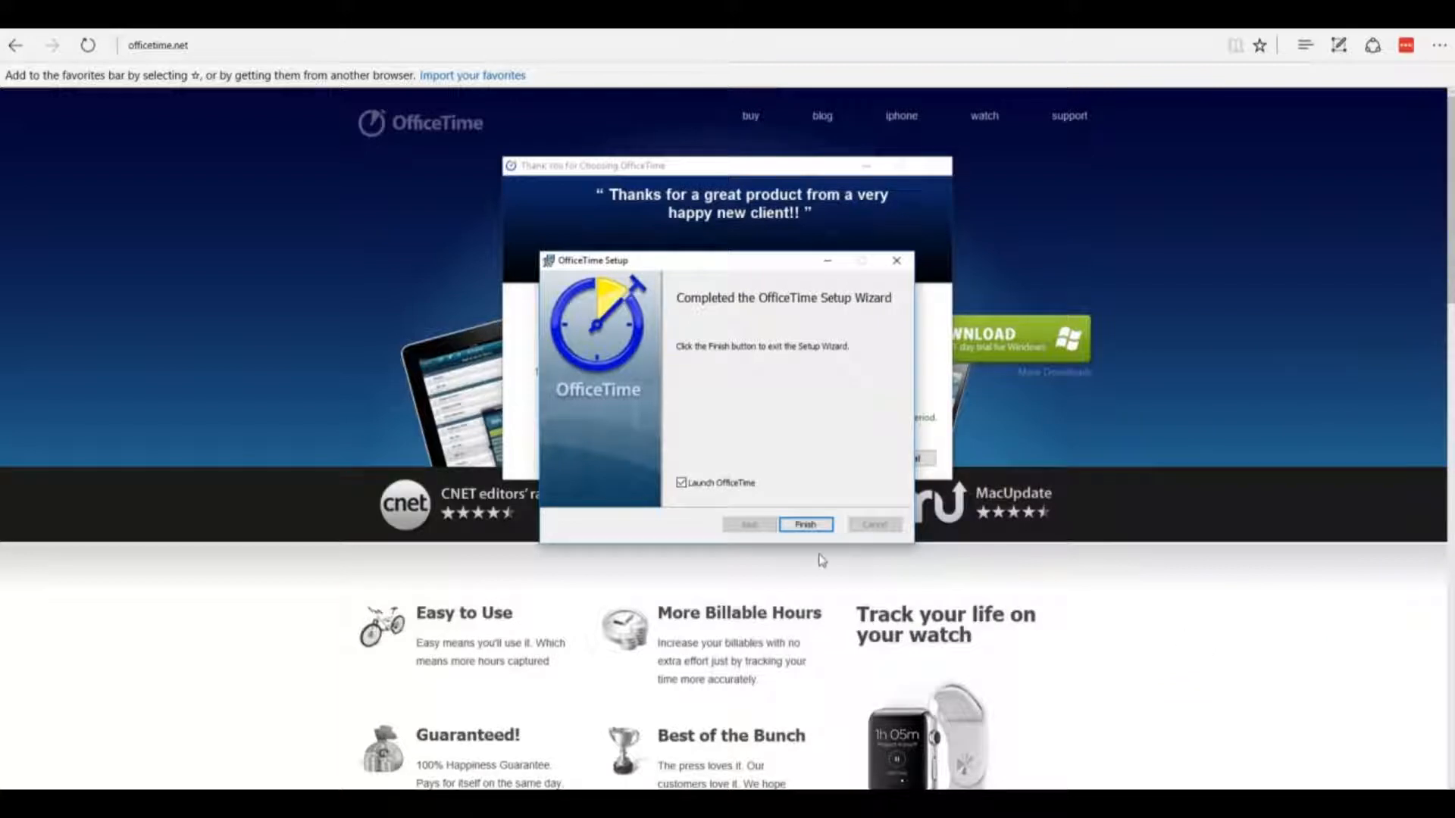
{"action": "left_click", "coordinate": [804, 524]}
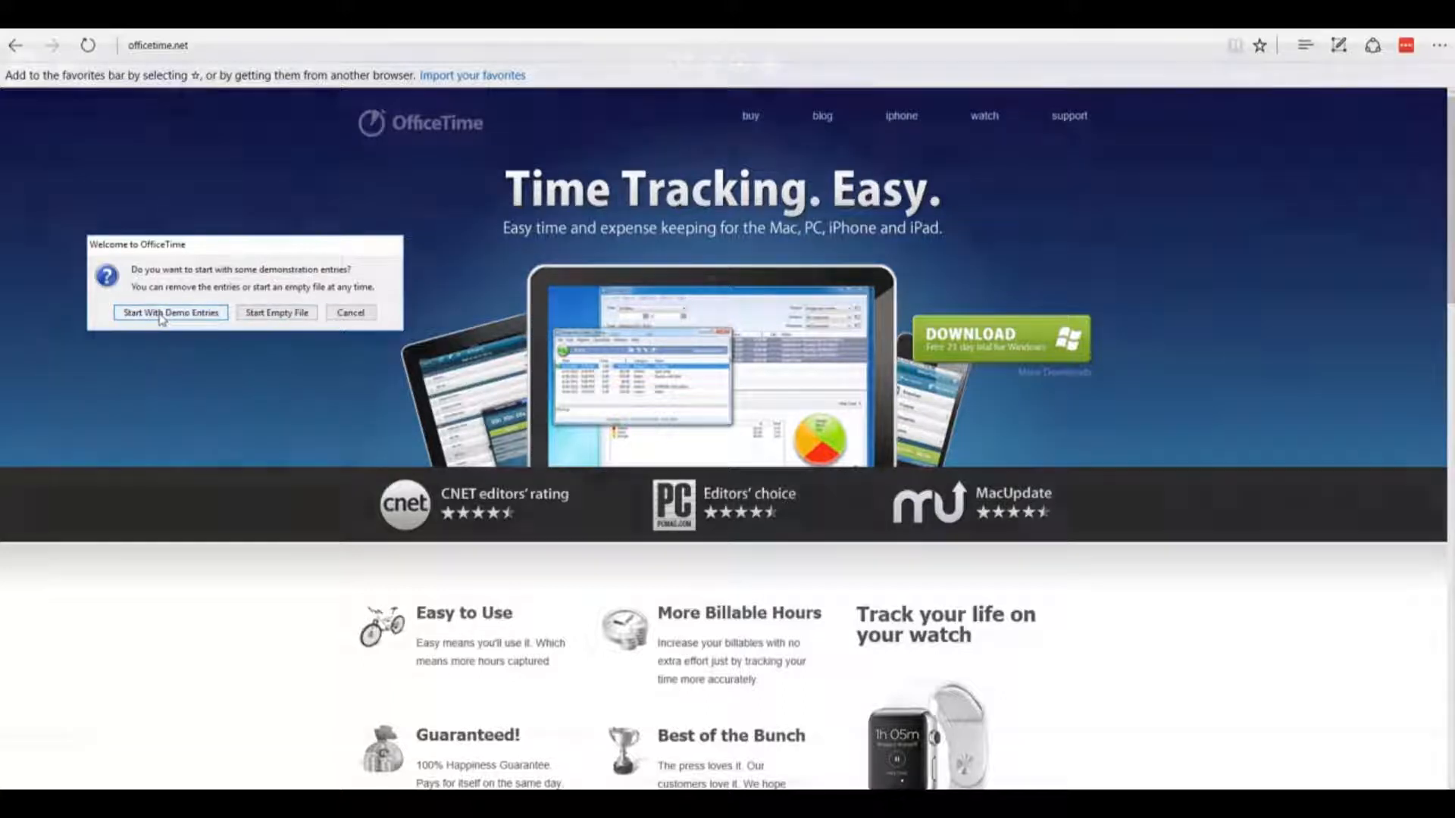
- Start OfficeTime with demonstration entries from the Welcome dialog
{"action": "left_click", "coordinate": [171, 312]}
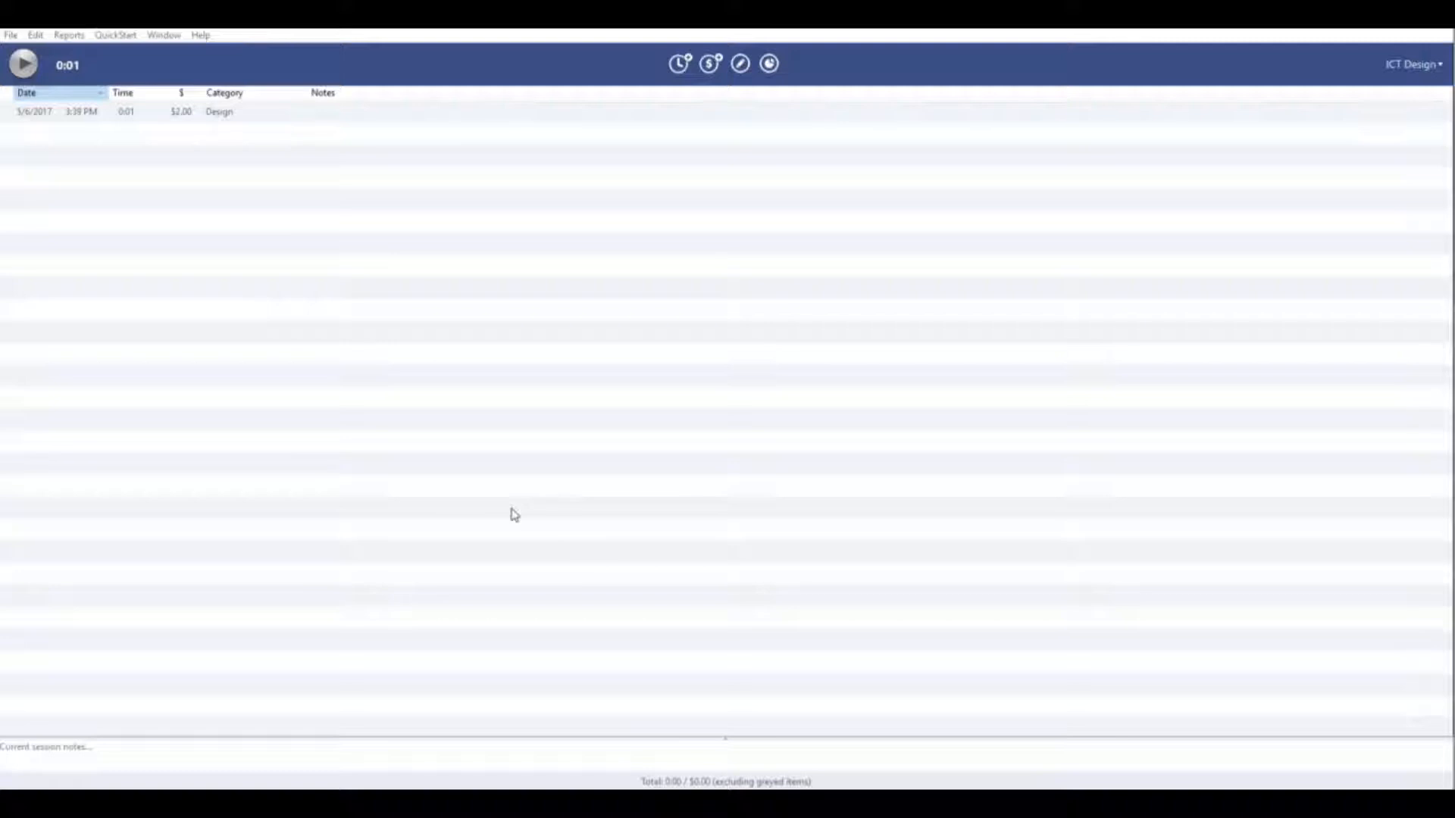
{"action": "mouse_move", "coordinate": [1344, 274]}
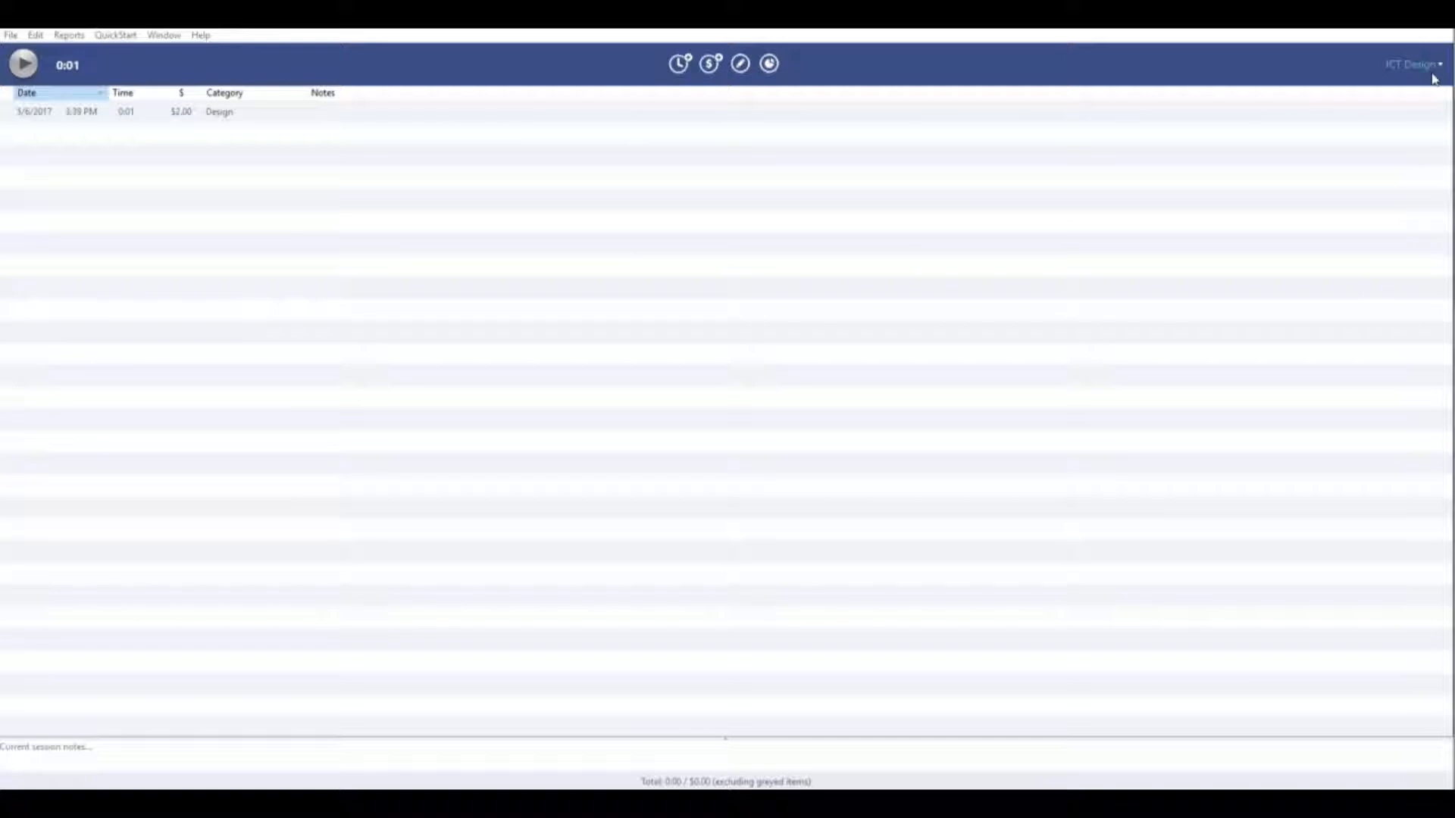
- Create a project named 'New Project' with Design as its default category
{"action": "left_click", "coordinate": [1411, 64]}
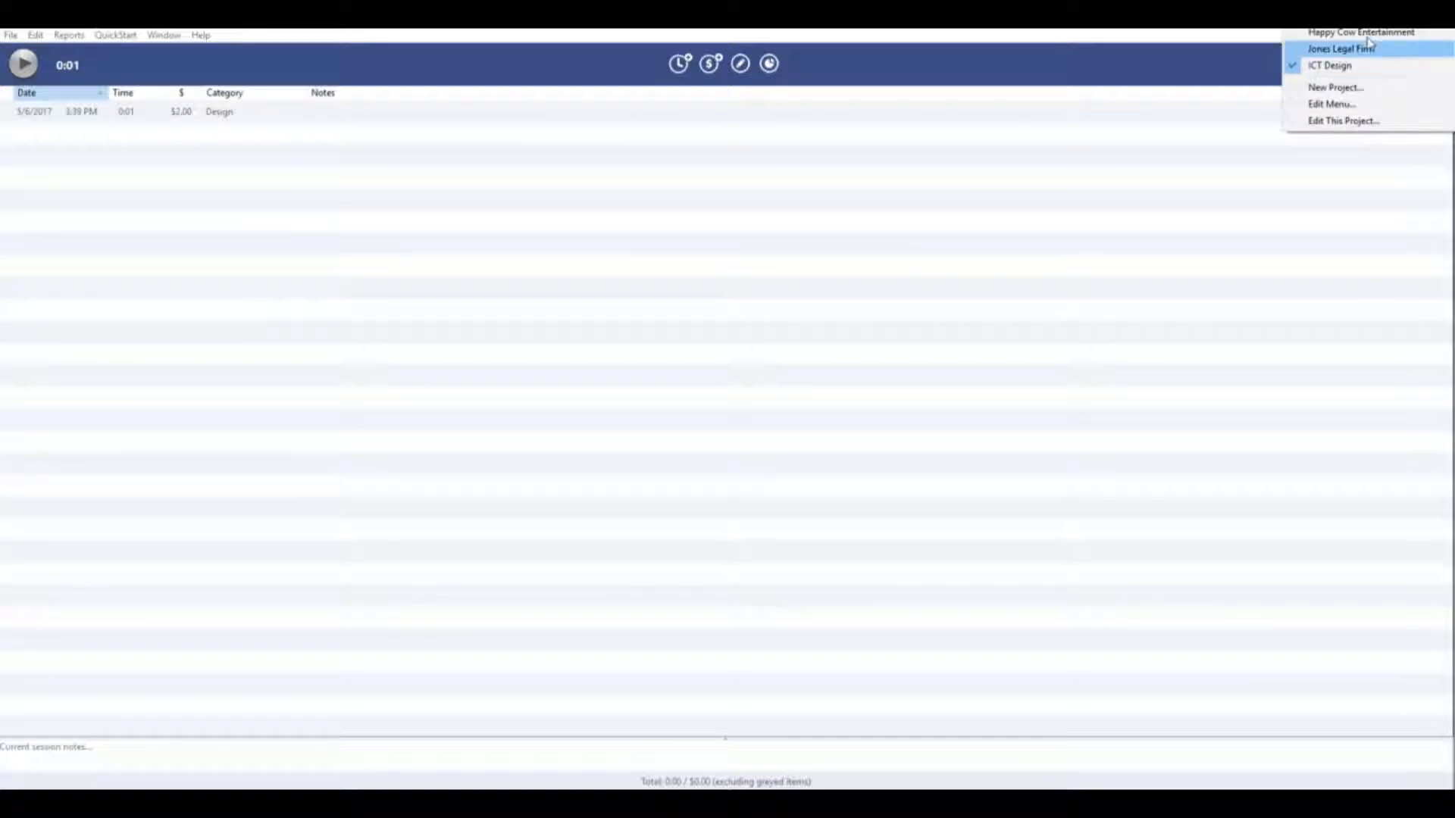
{"action": "mouse_move", "coordinate": [1361, 32]}
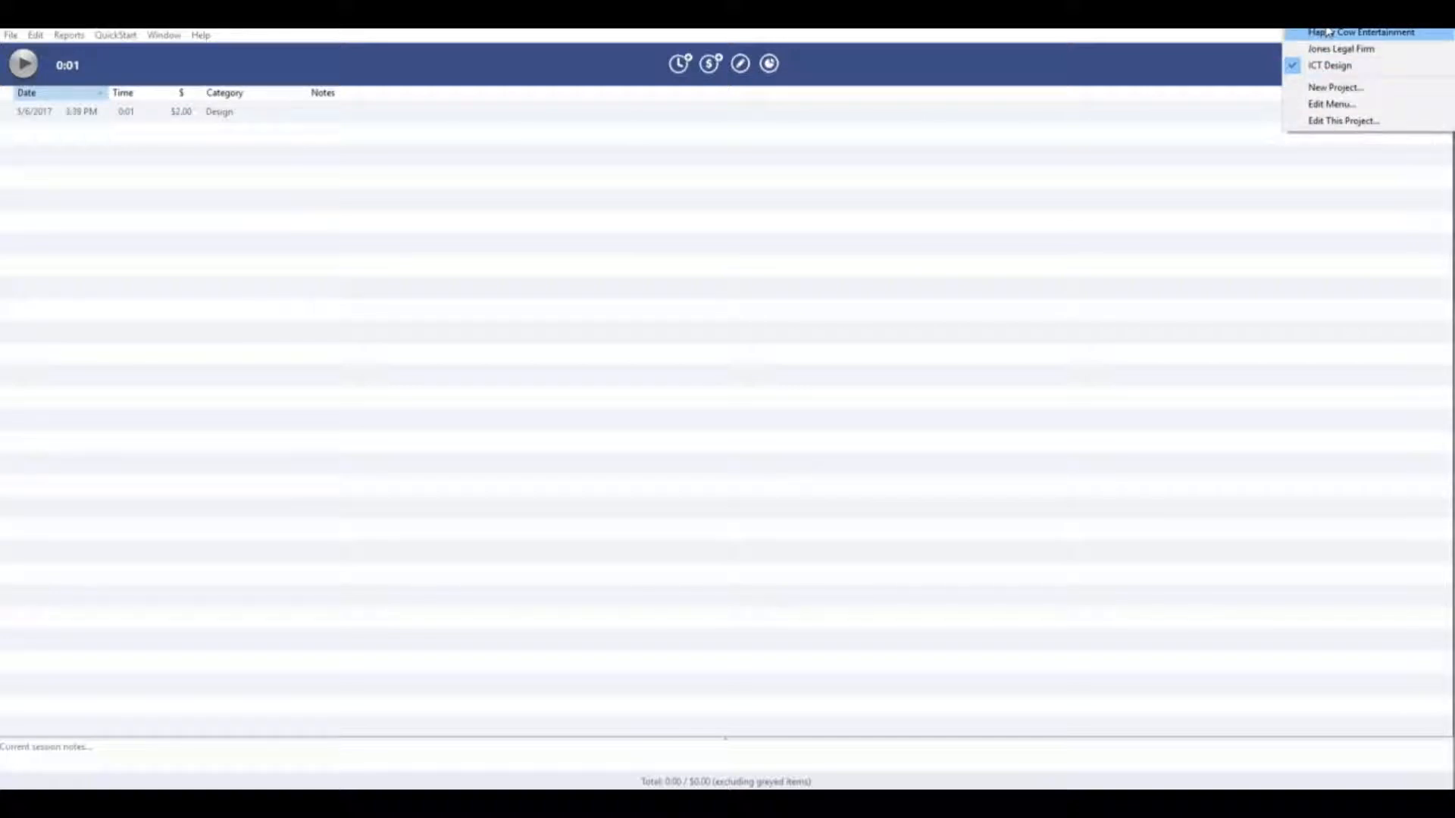
{"action": "mouse_move", "coordinate": [1334, 88]}
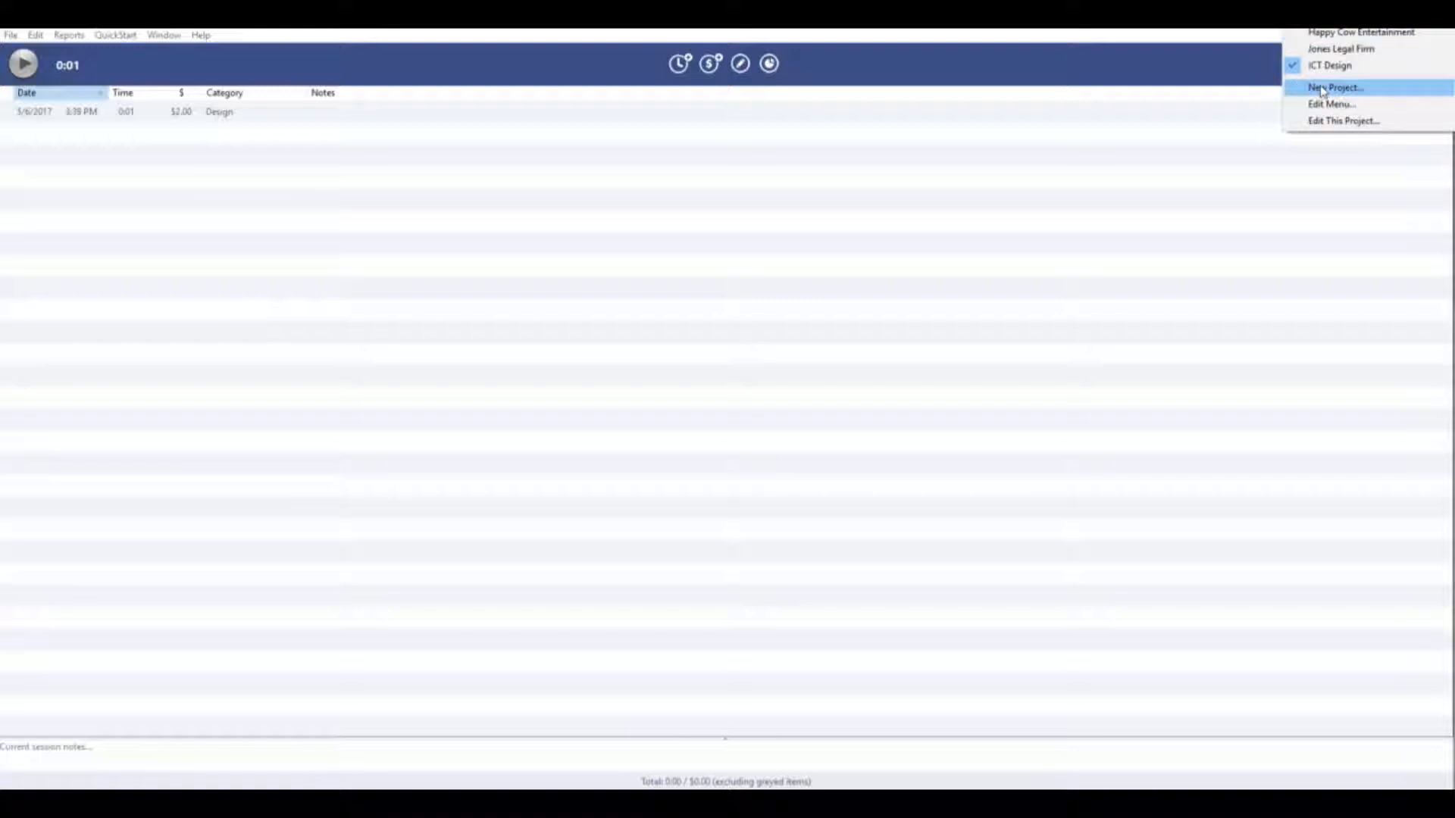
{"action": "left_click", "coordinate": [1333, 88]}
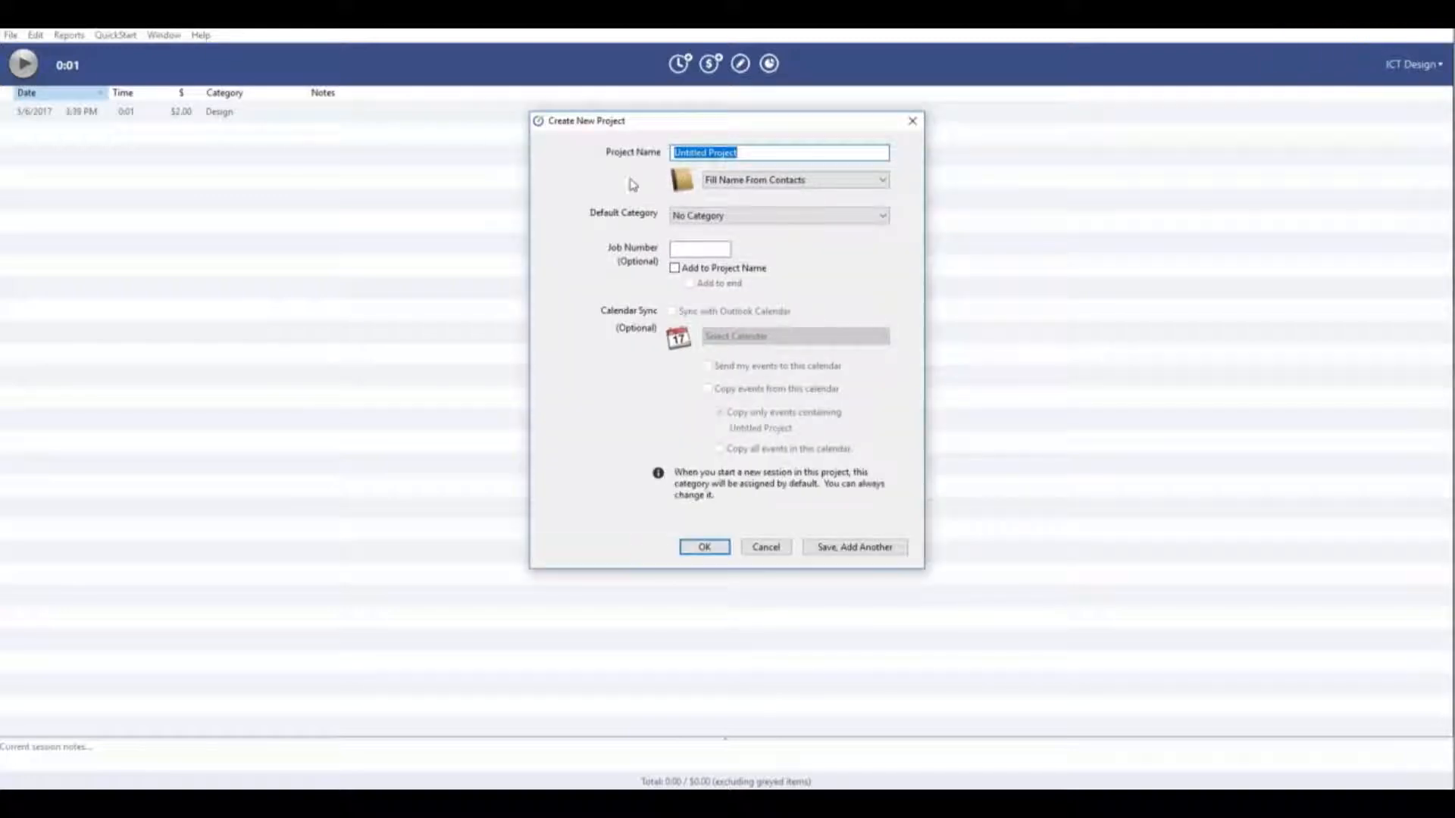
{"action": "type", "text": "N"}
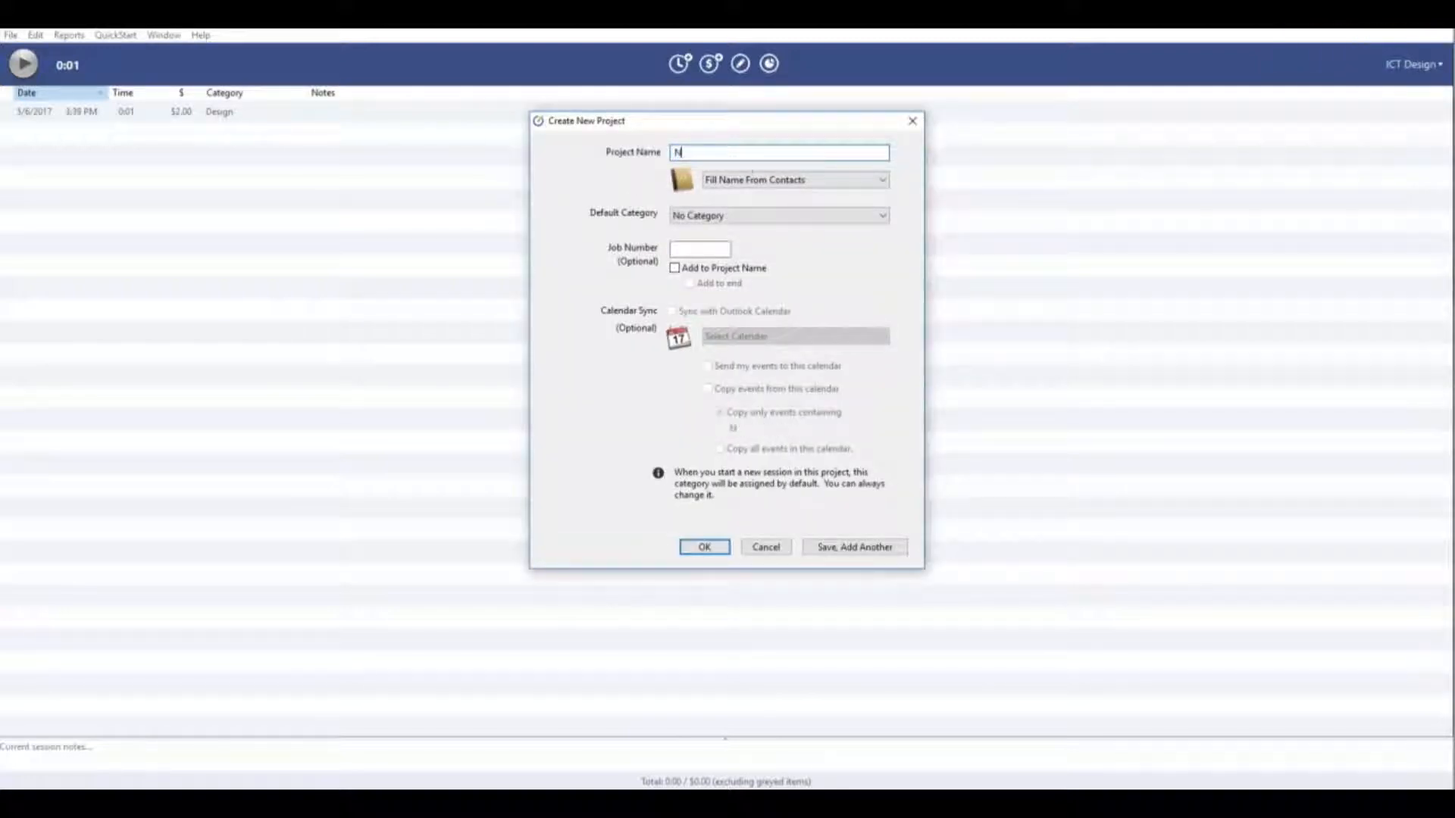
{"action": "type", "text": "ew Project"}
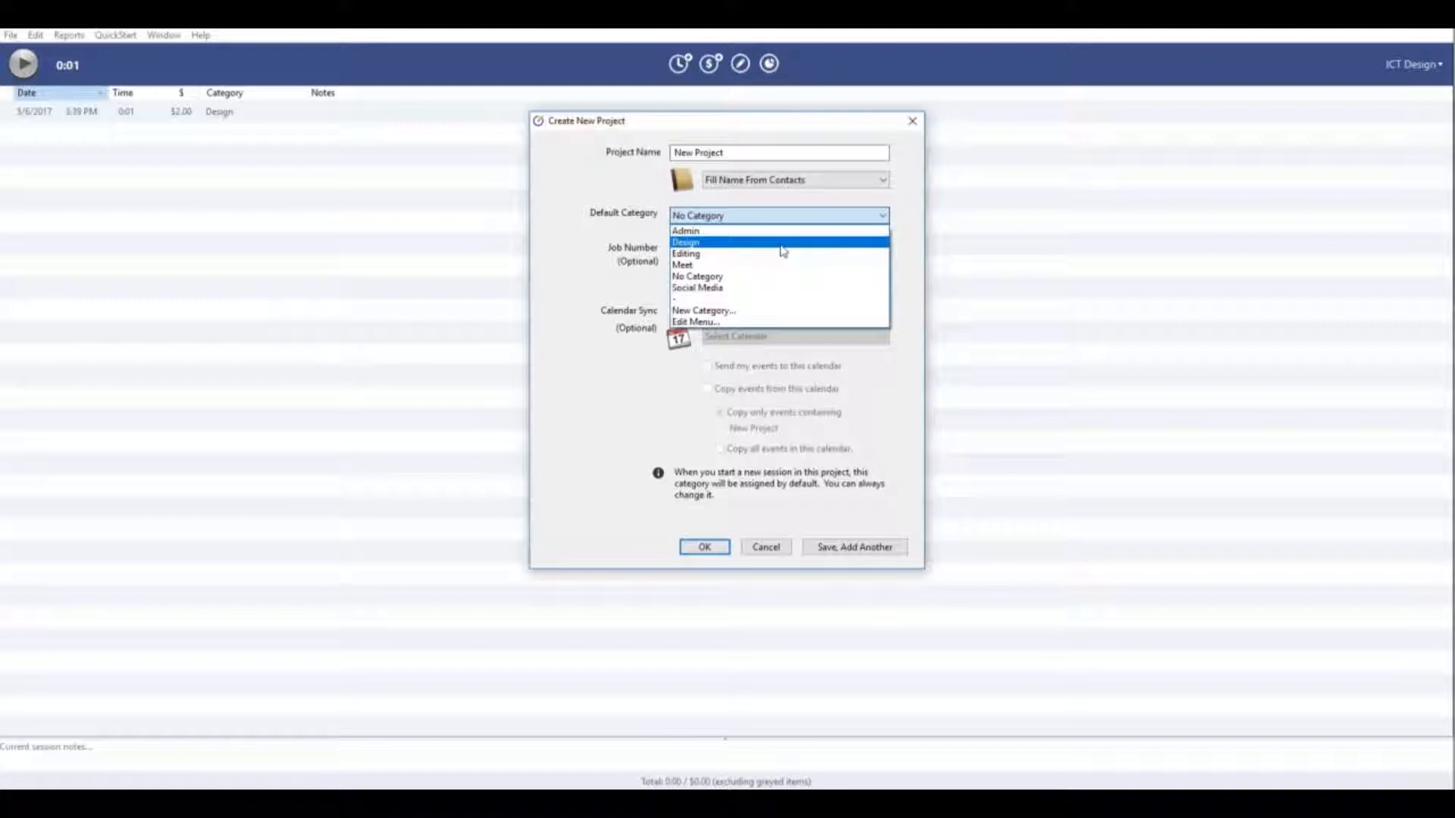
{"action": "left_click", "coordinate": [685, 243]}
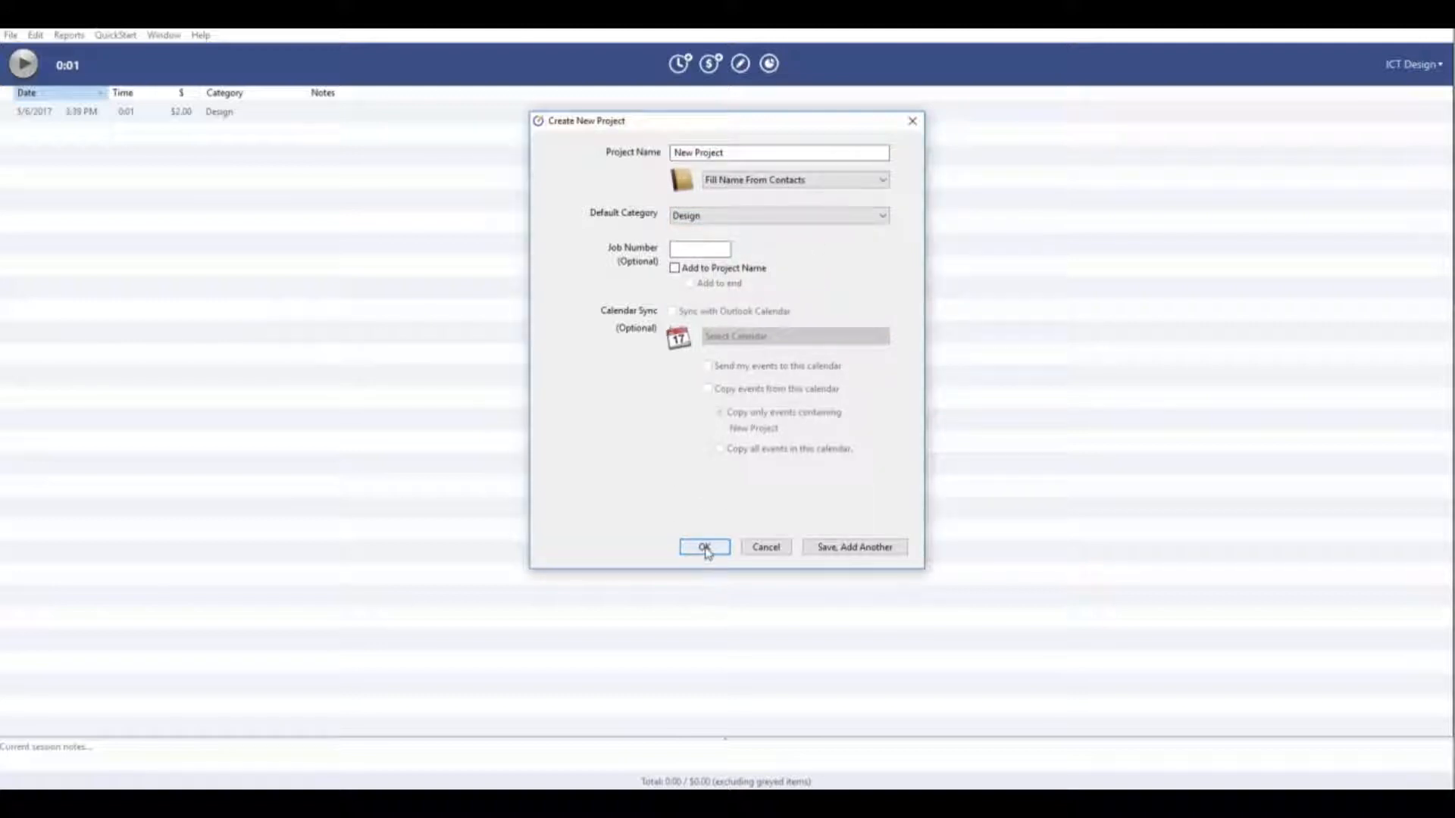
{"action": "left_click", "coordinate": [702, 547]}
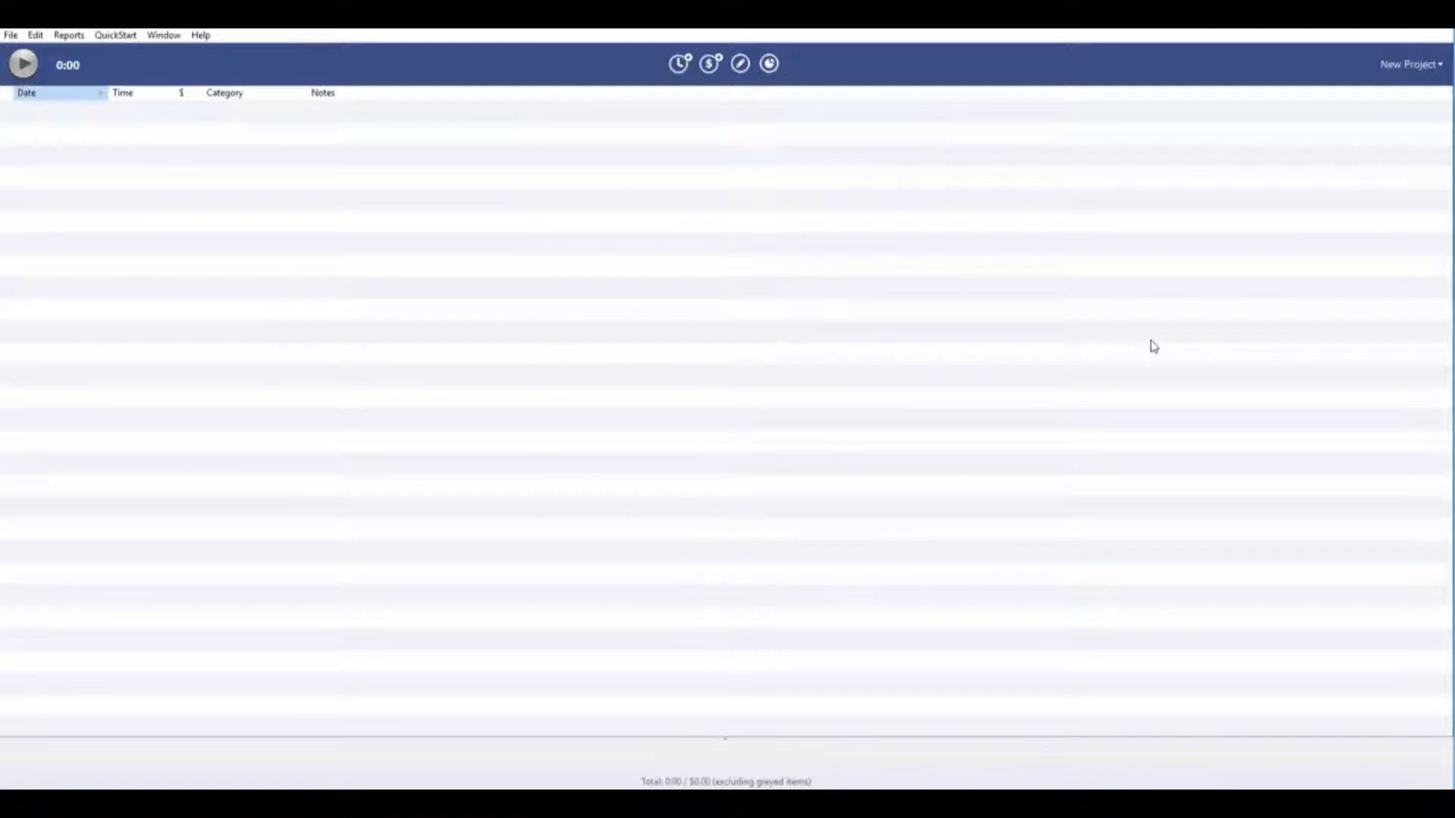
{"action": "mouse_move", "coordinate": [1100, 257]}
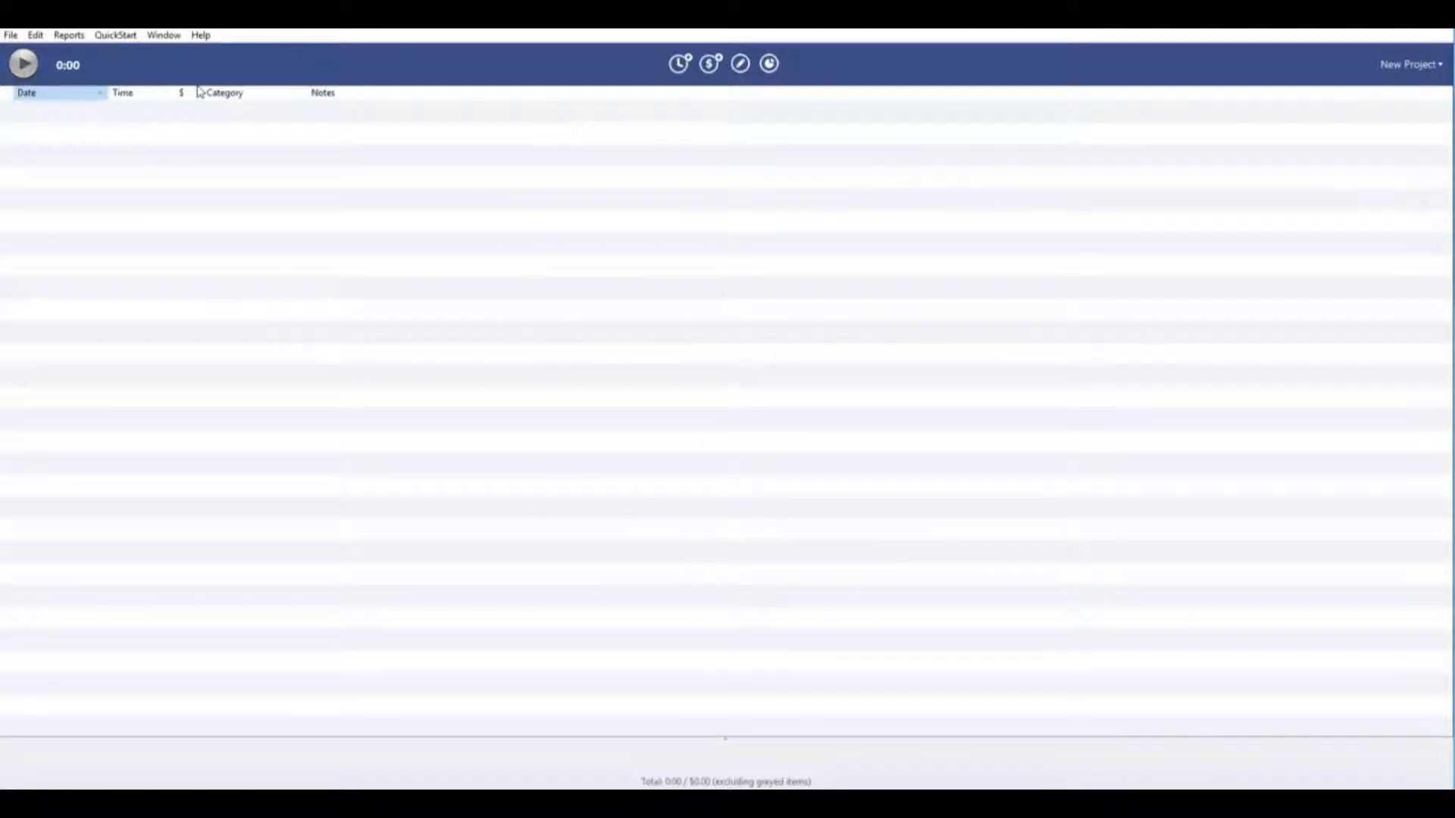
- Start the timer for a new Design session on New Project
{"action": "left_click", "coordinate": [23, 64]}
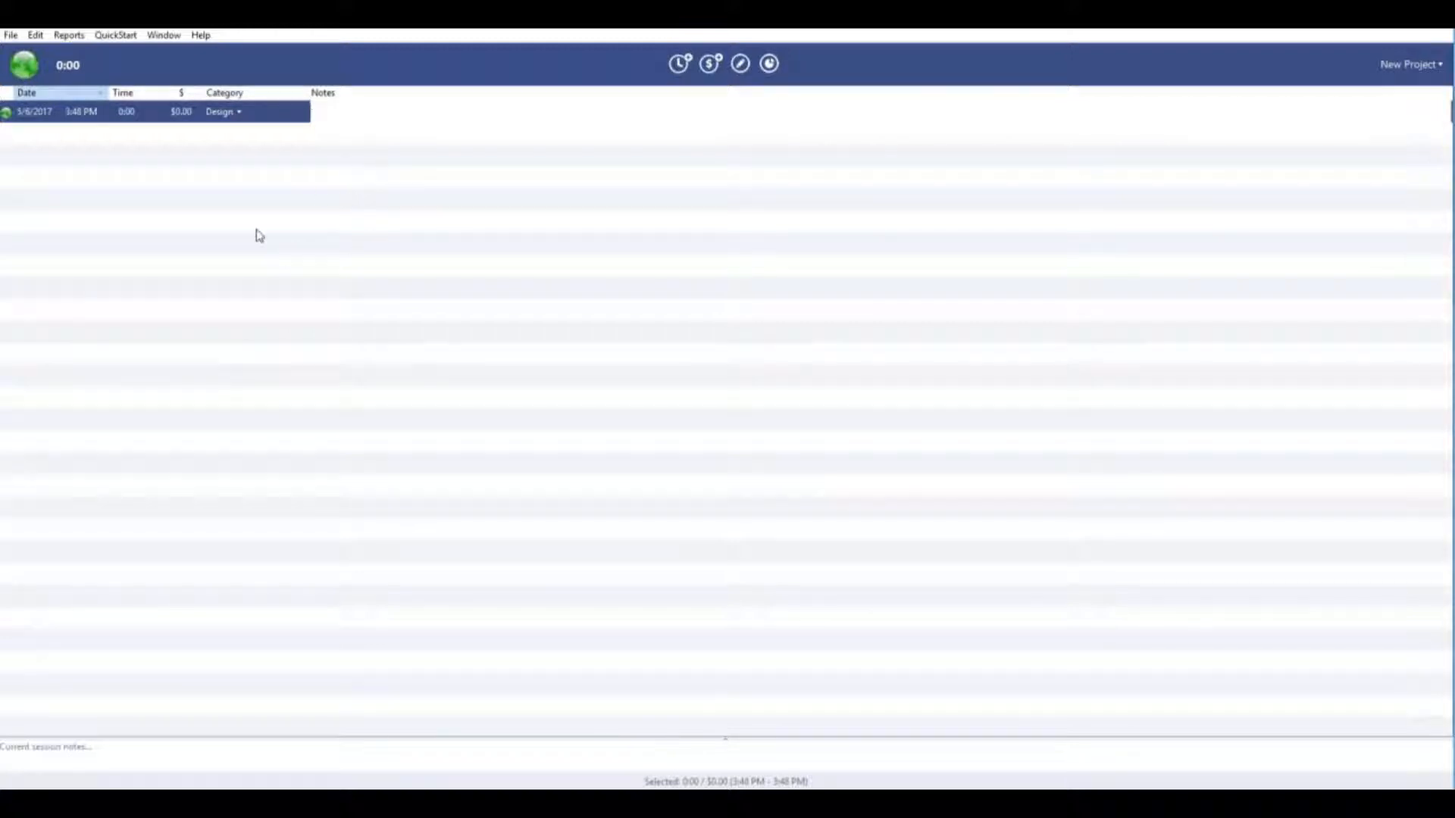
{"action": "mouse_move", "coordinate": [197, 175]}
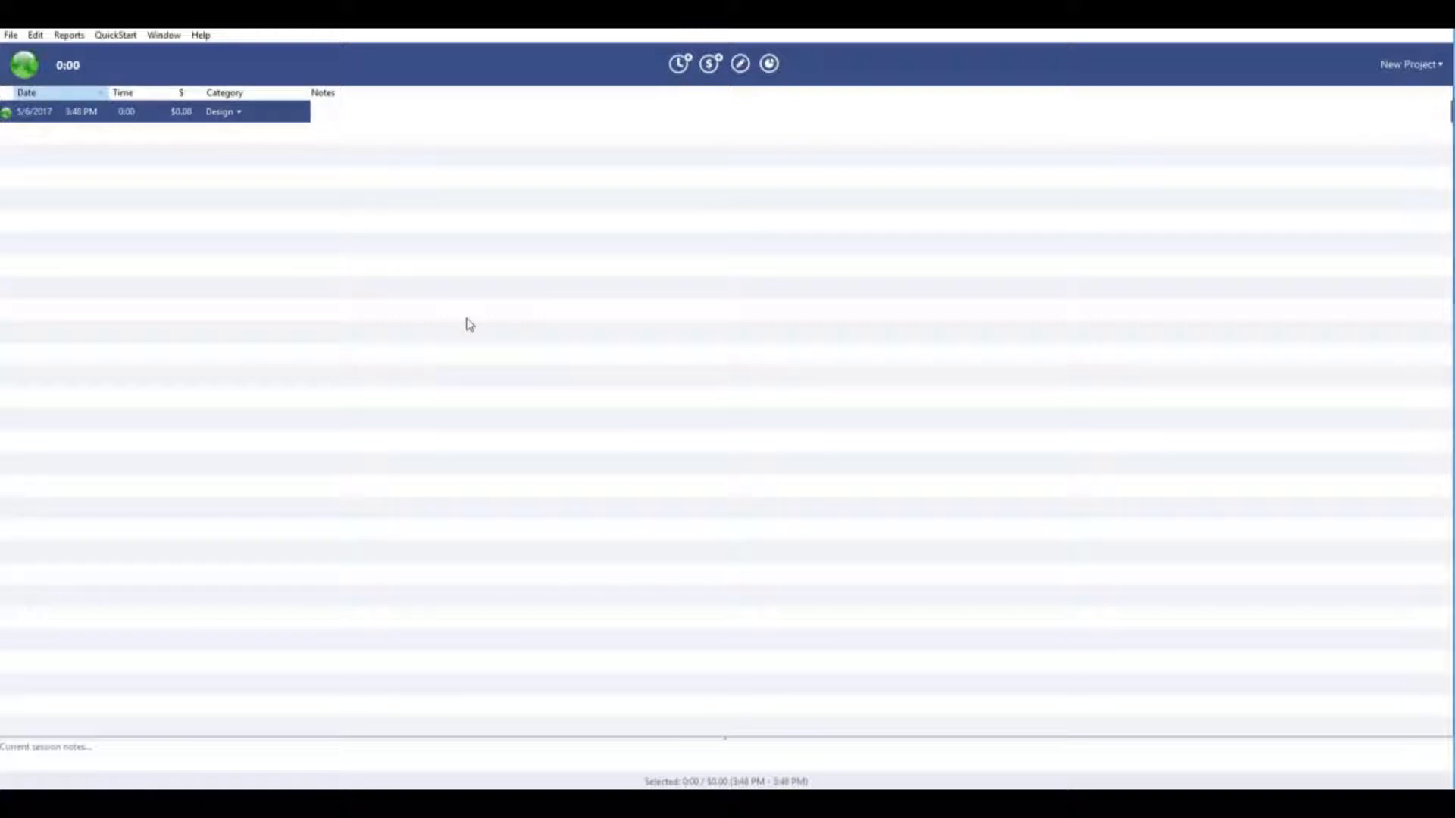
{"action": "mouse_move", "coordinate": [648, 333]}
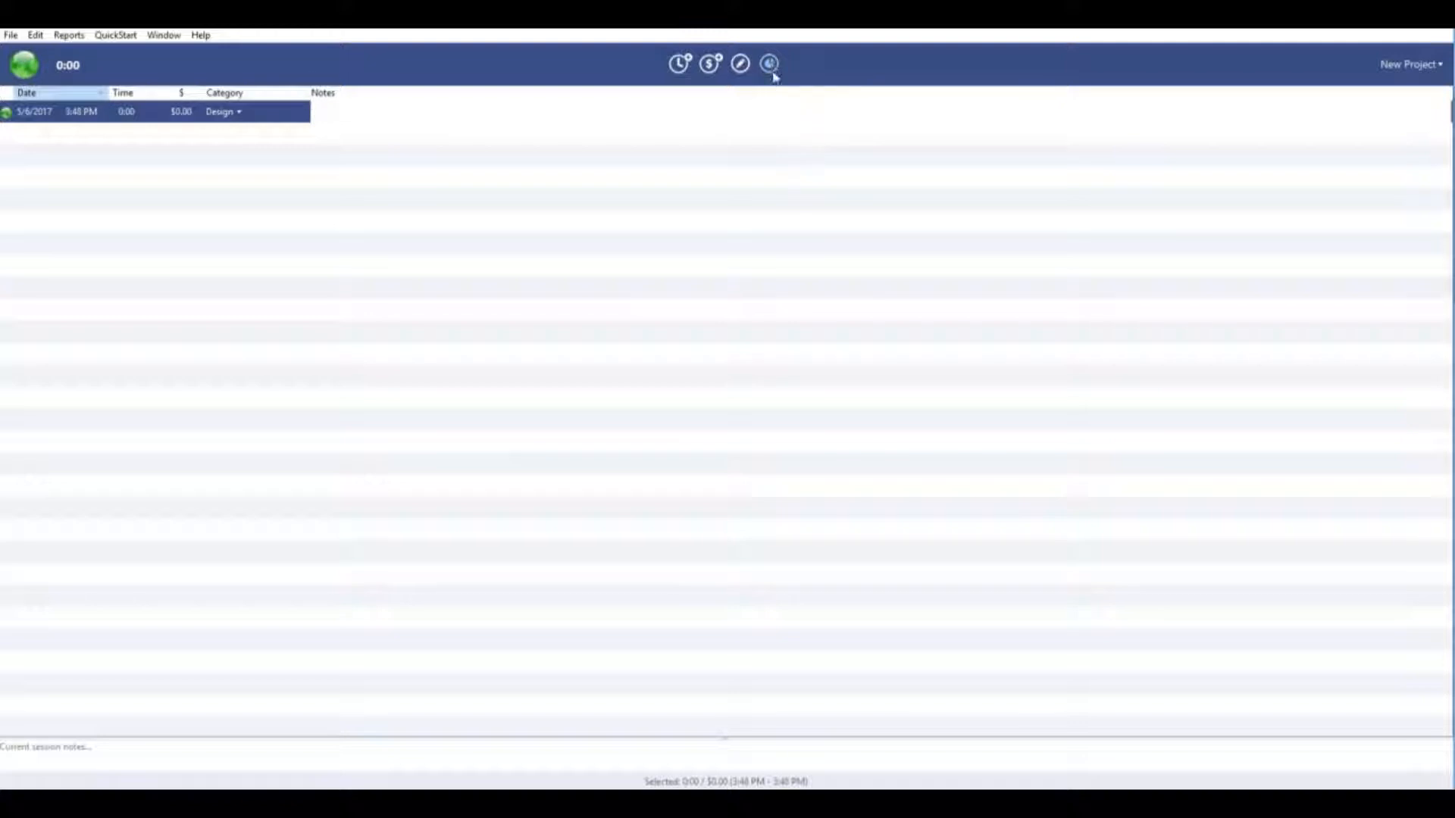
- Show a Quick Report for the Smith Media Group project with its category pie chart
{"action": "left_click", "coordinate": [770, 63]}
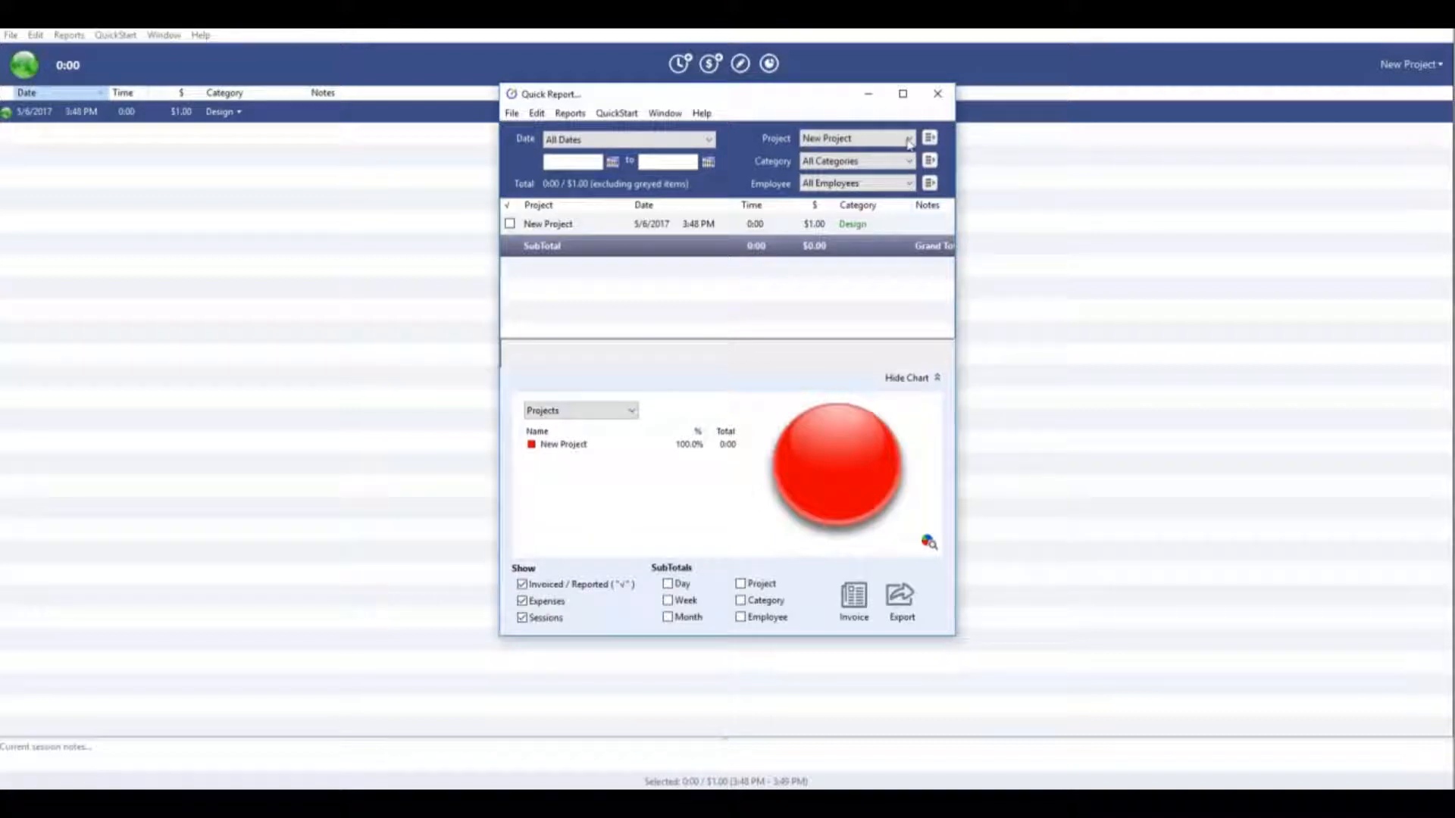
{"action": "left_click", "coordinate": [908, 138]}
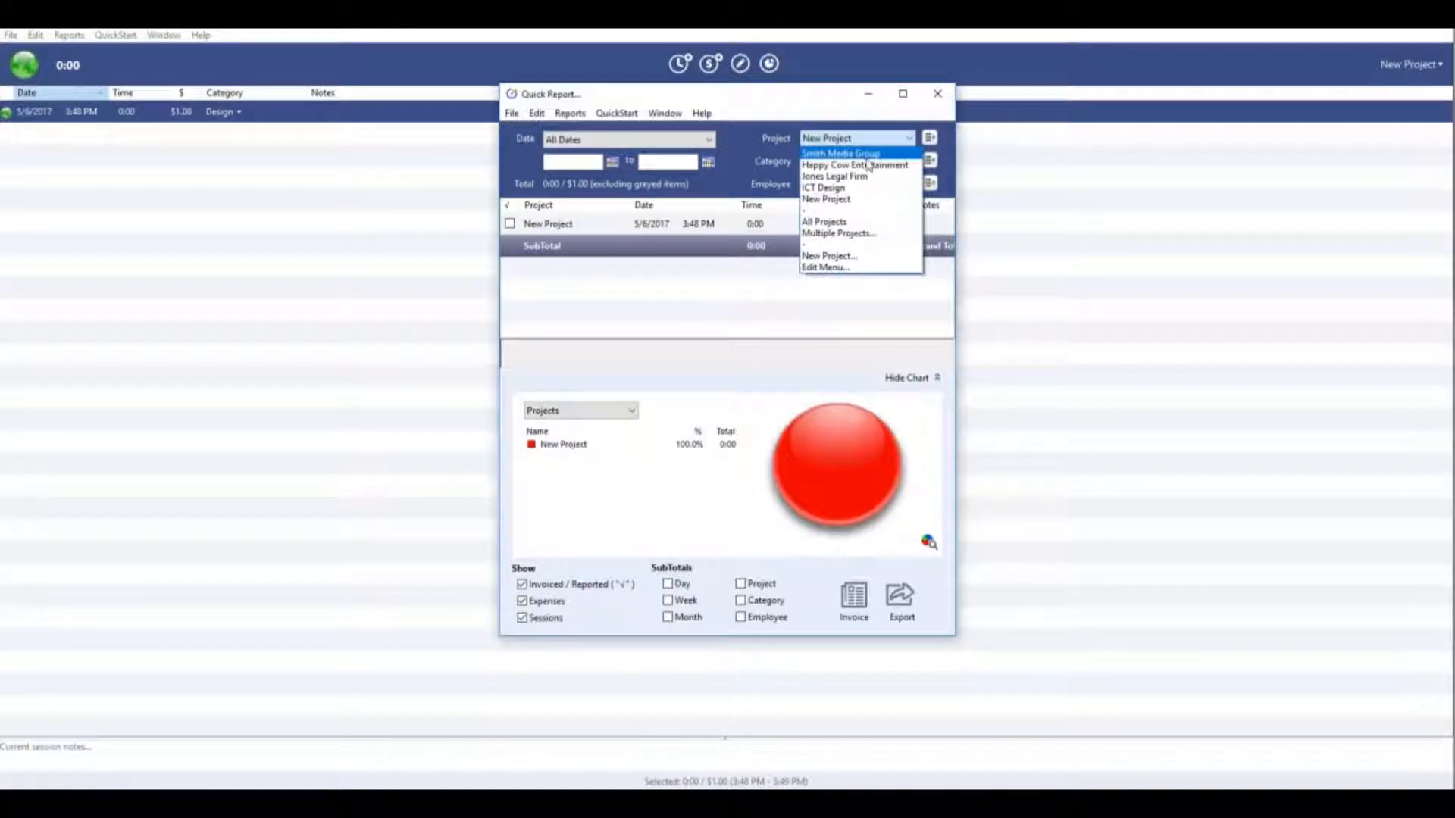
{"action": "left_click", "coordinate": [838, 151]}
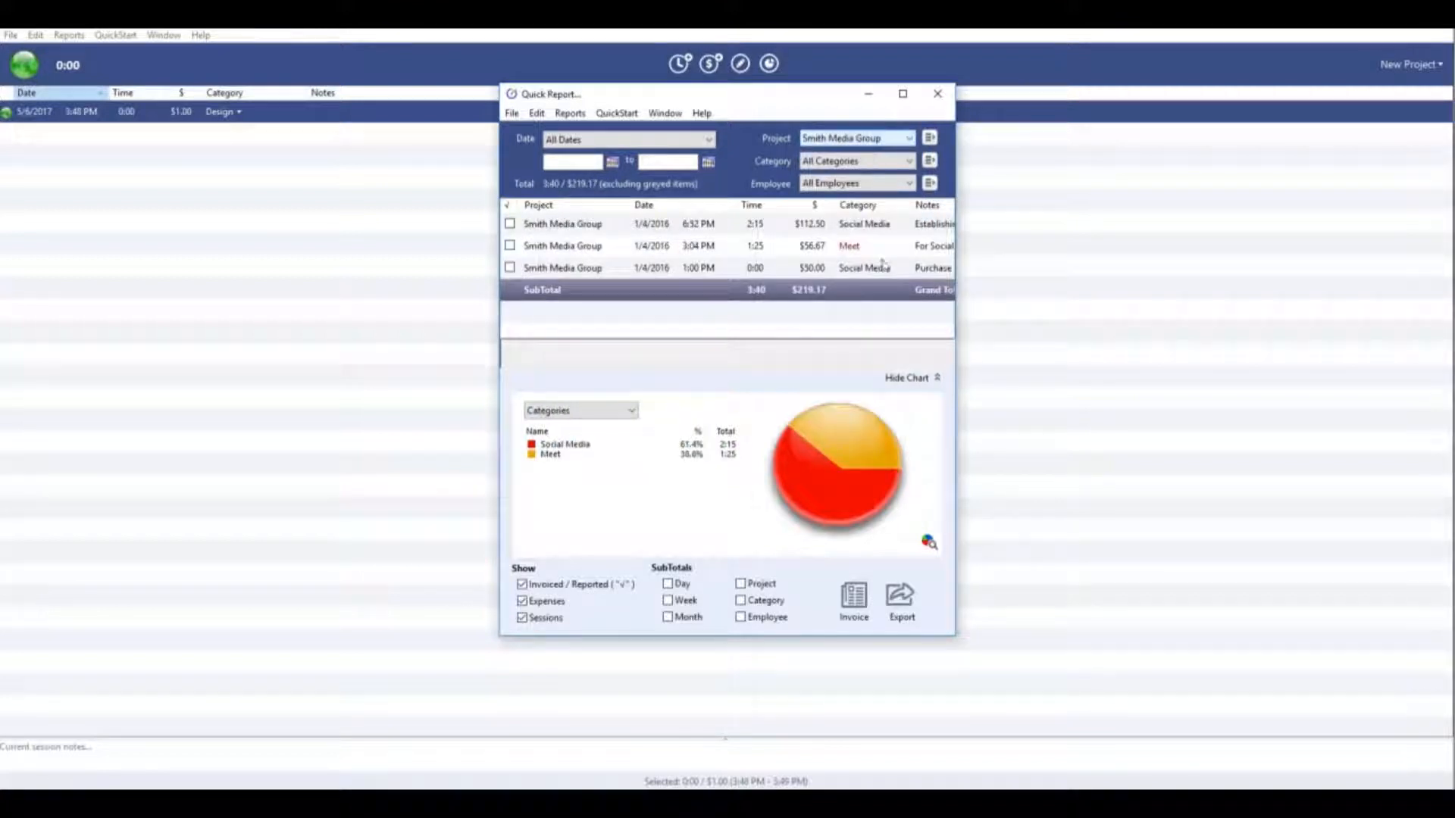
{"action": "mouse_move", "coordinate": [853, 455]}
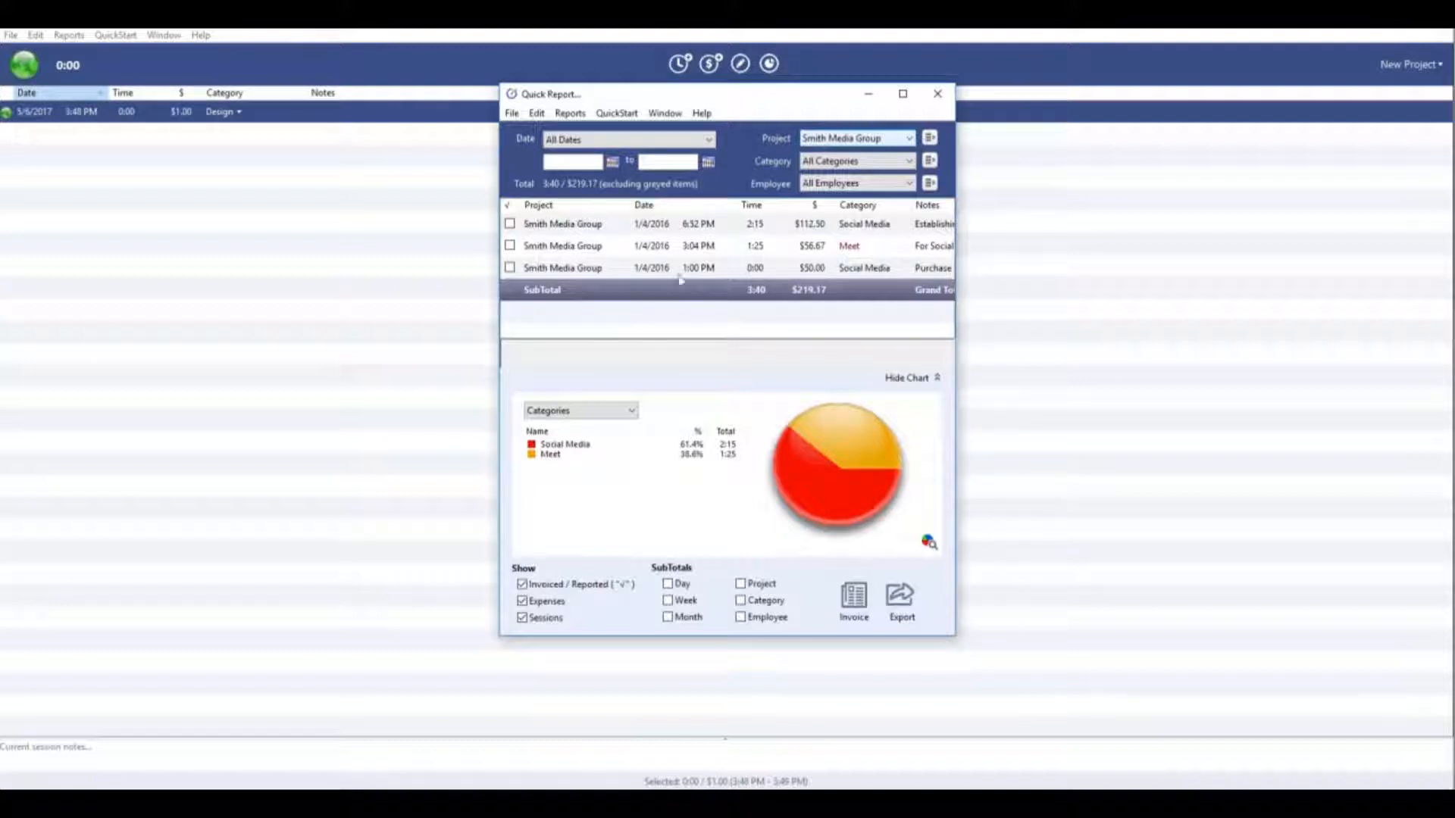
{"action": "mouse_move", "coordinate": [712, 491]}
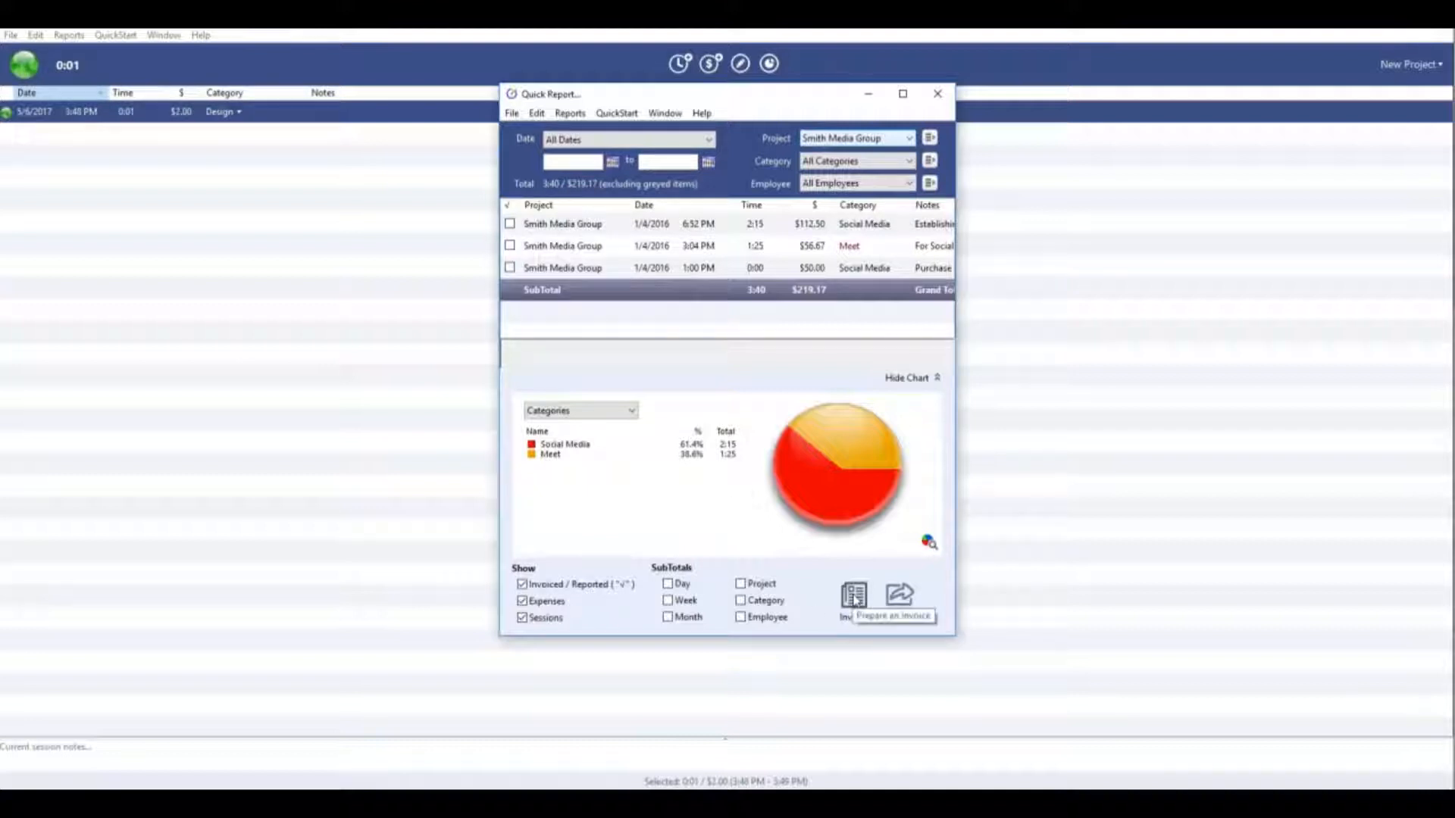
- Make and save an invoice for Smith Media Group, marking its three sessions billed, then close the generator
{"action": "left_click", "coordinate": [853, 599]}
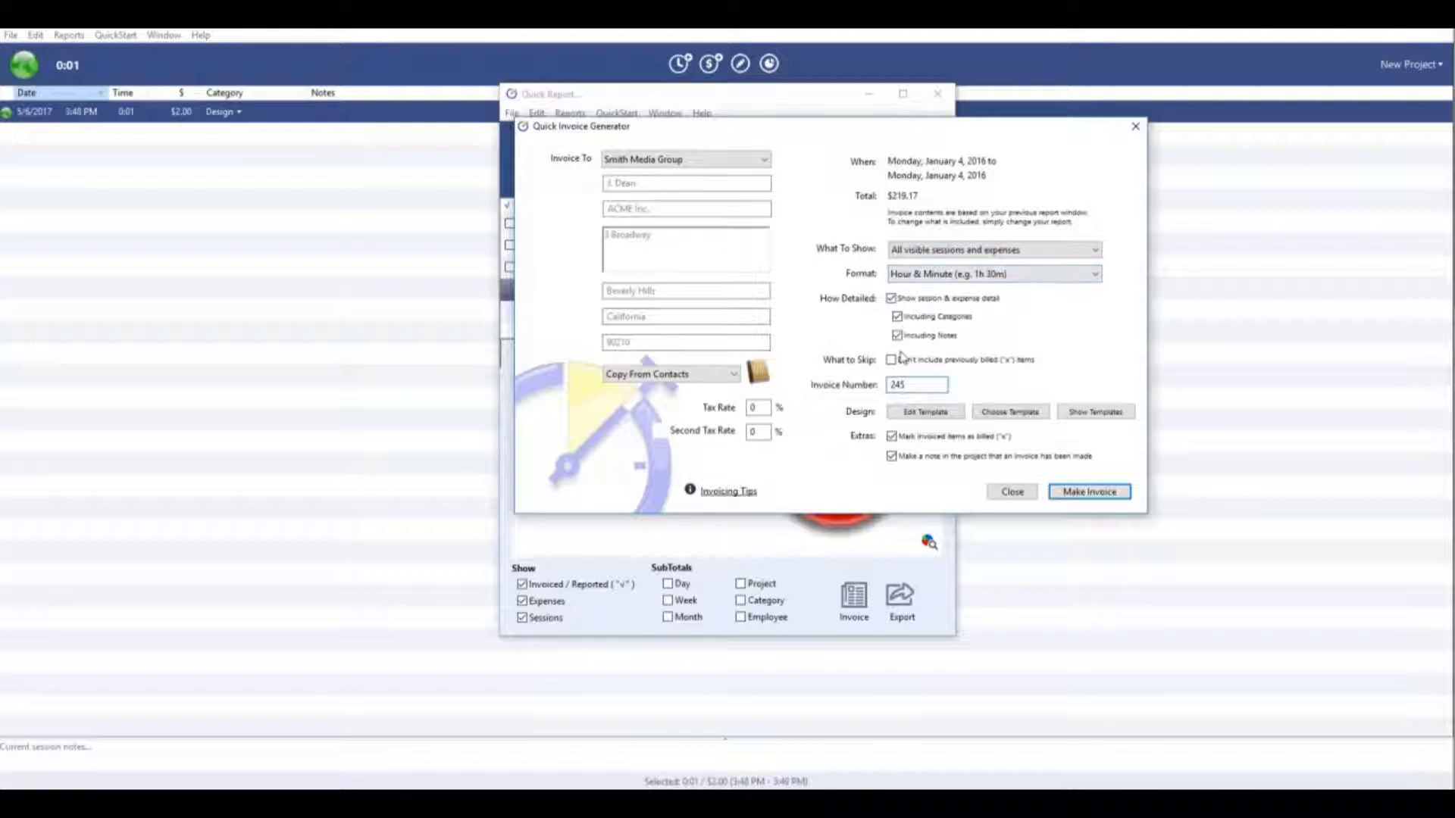
{"action": "left_click", "coordinate": [1088, 491]}
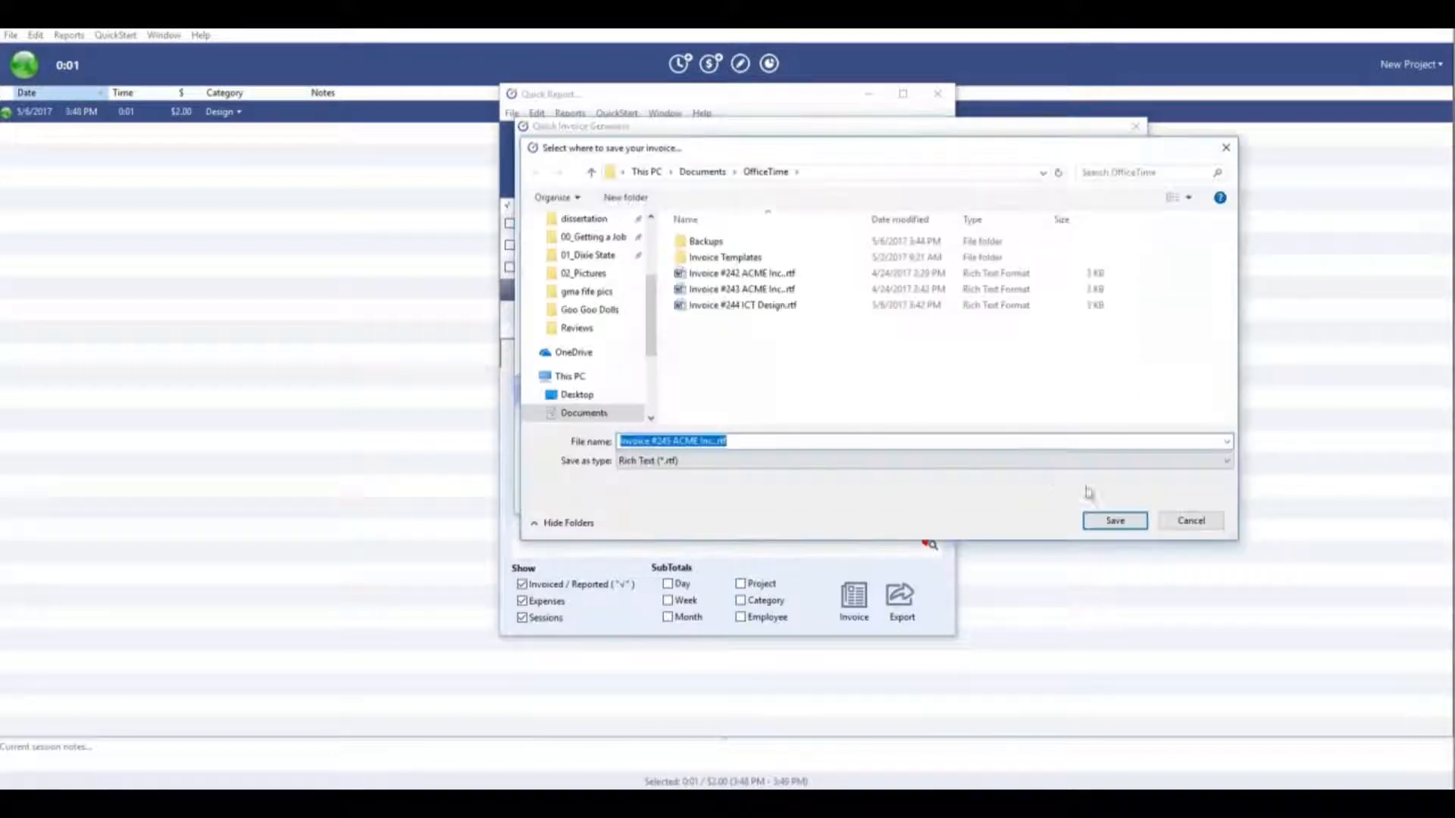
{"action": "left_click", "coordinate": [1114, 520]}
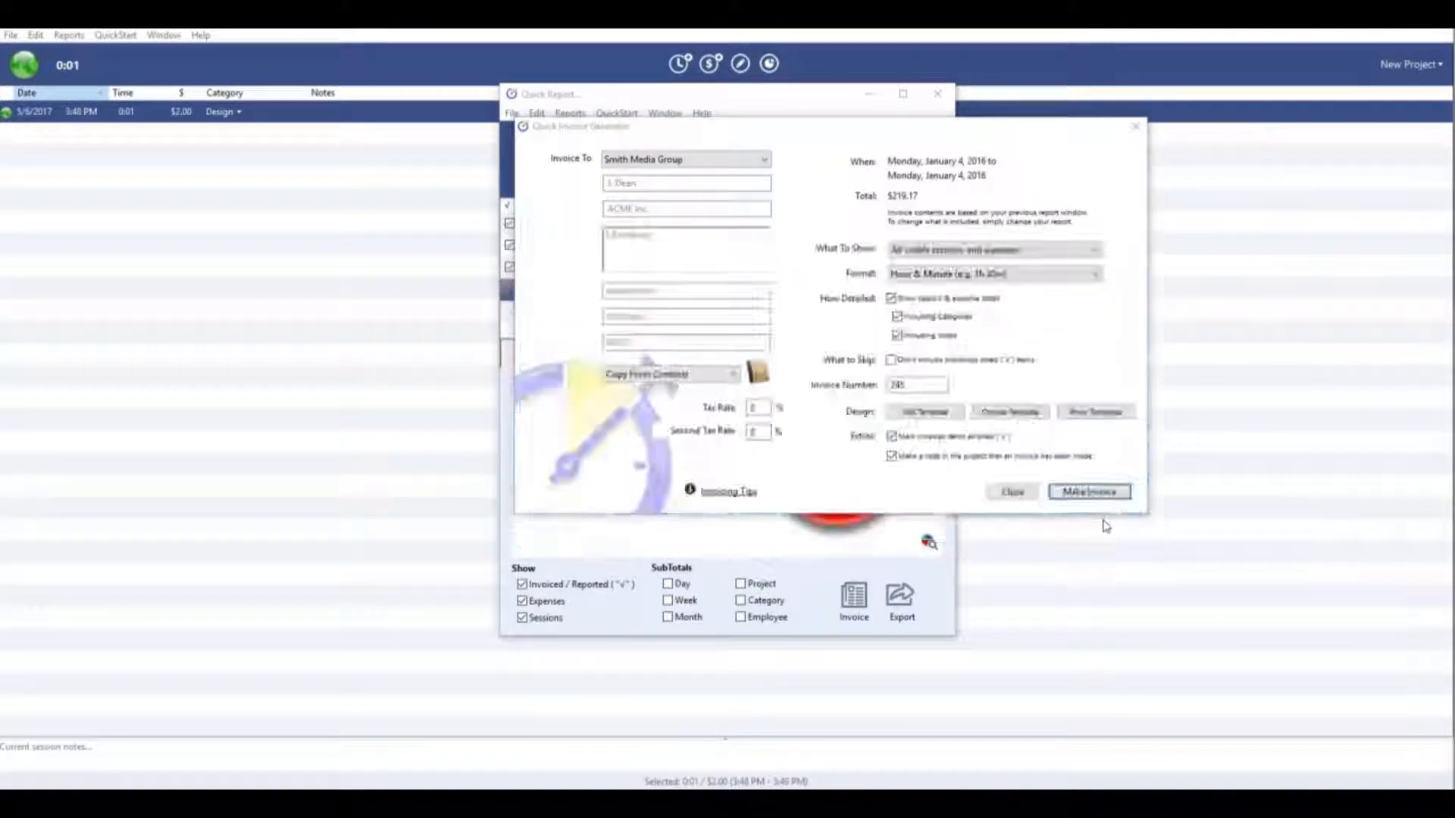
{"action": "left_click", "coordinate": [1088, 491]}
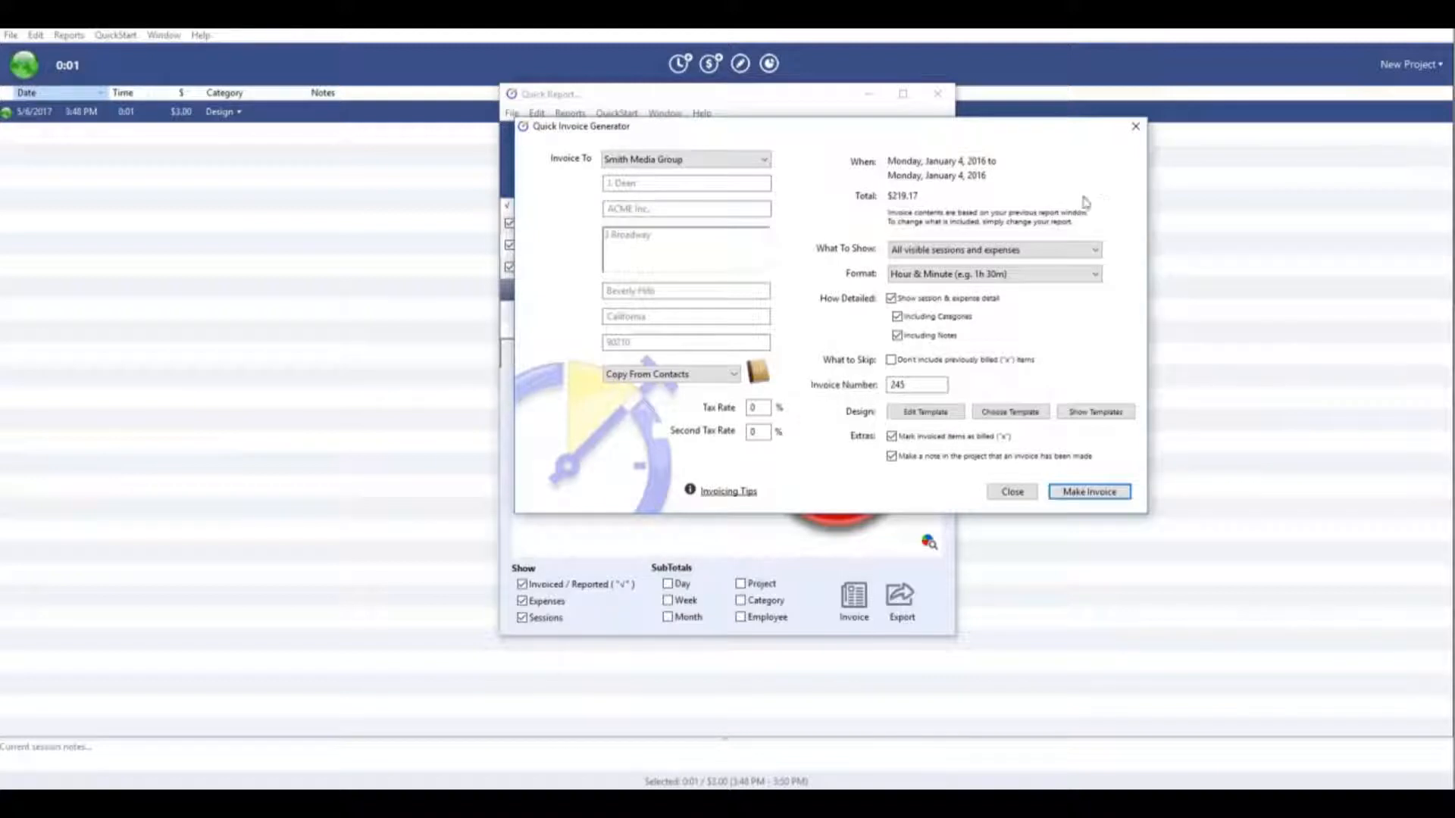
{"action": "left_click", "coordinate": [1010, 491]}
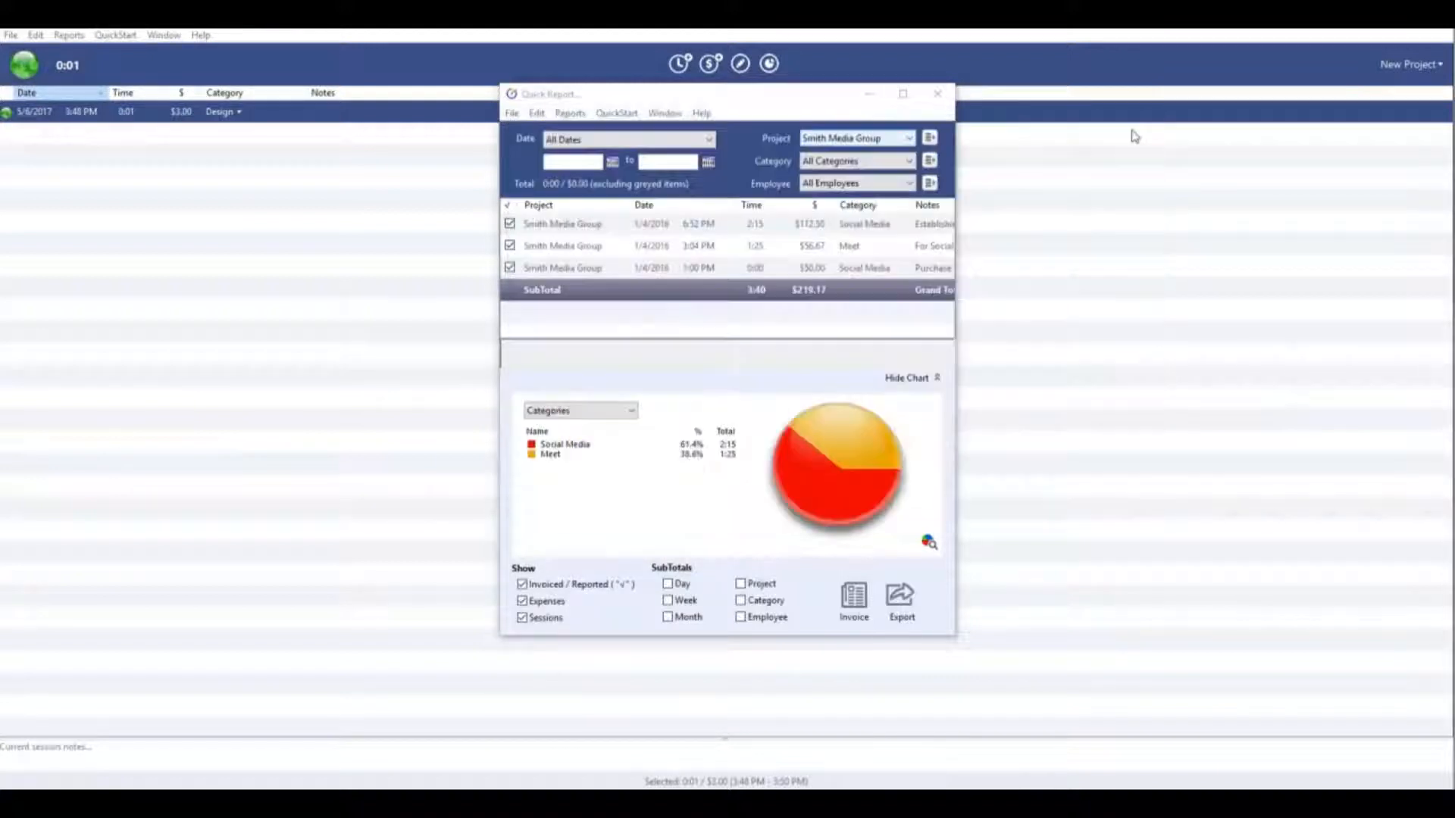
{"action": "mouse_move", "coordinate": [956, 304]}
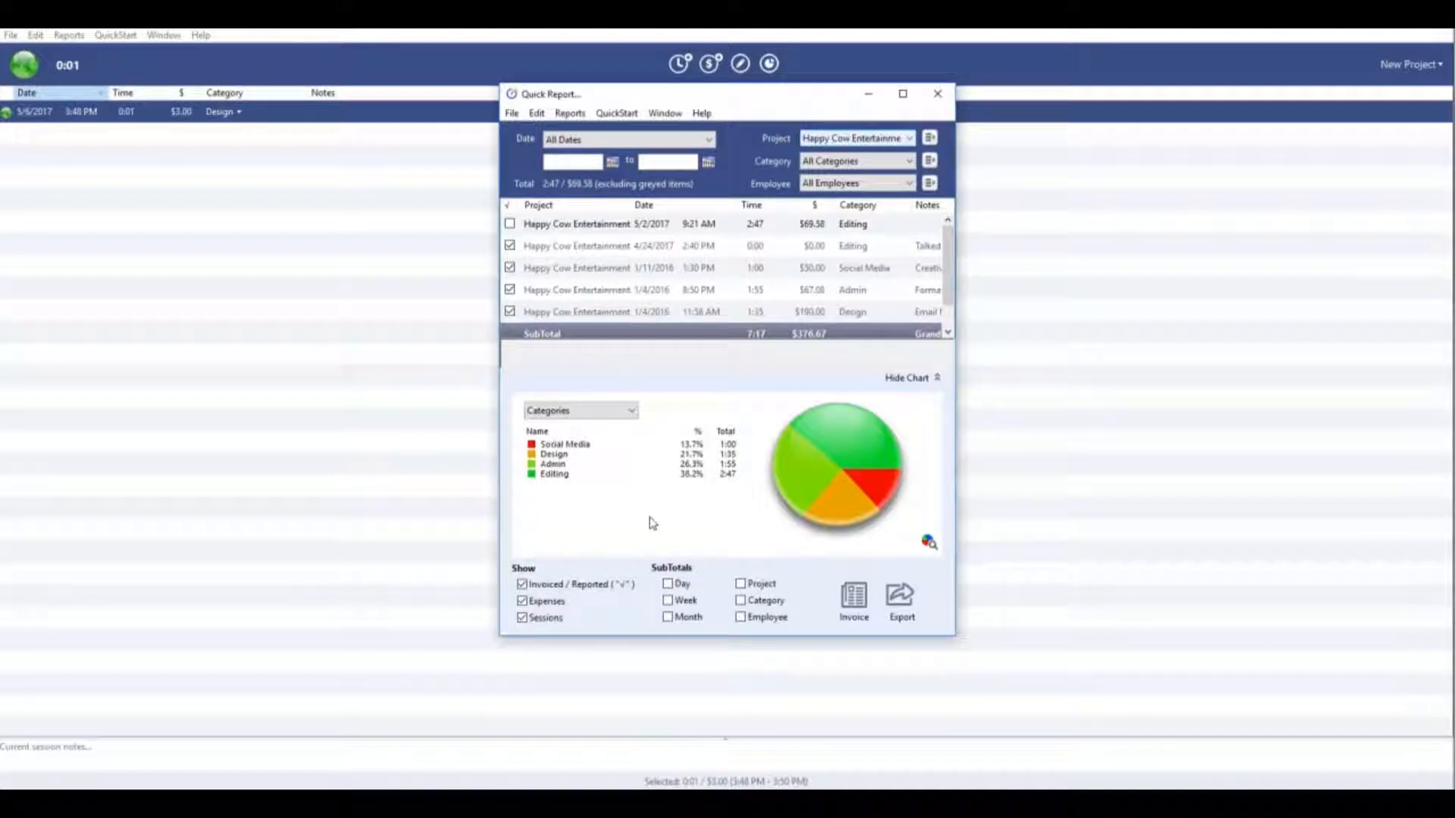
{"action": "mouse_move", "coordinate": [684, 507]}
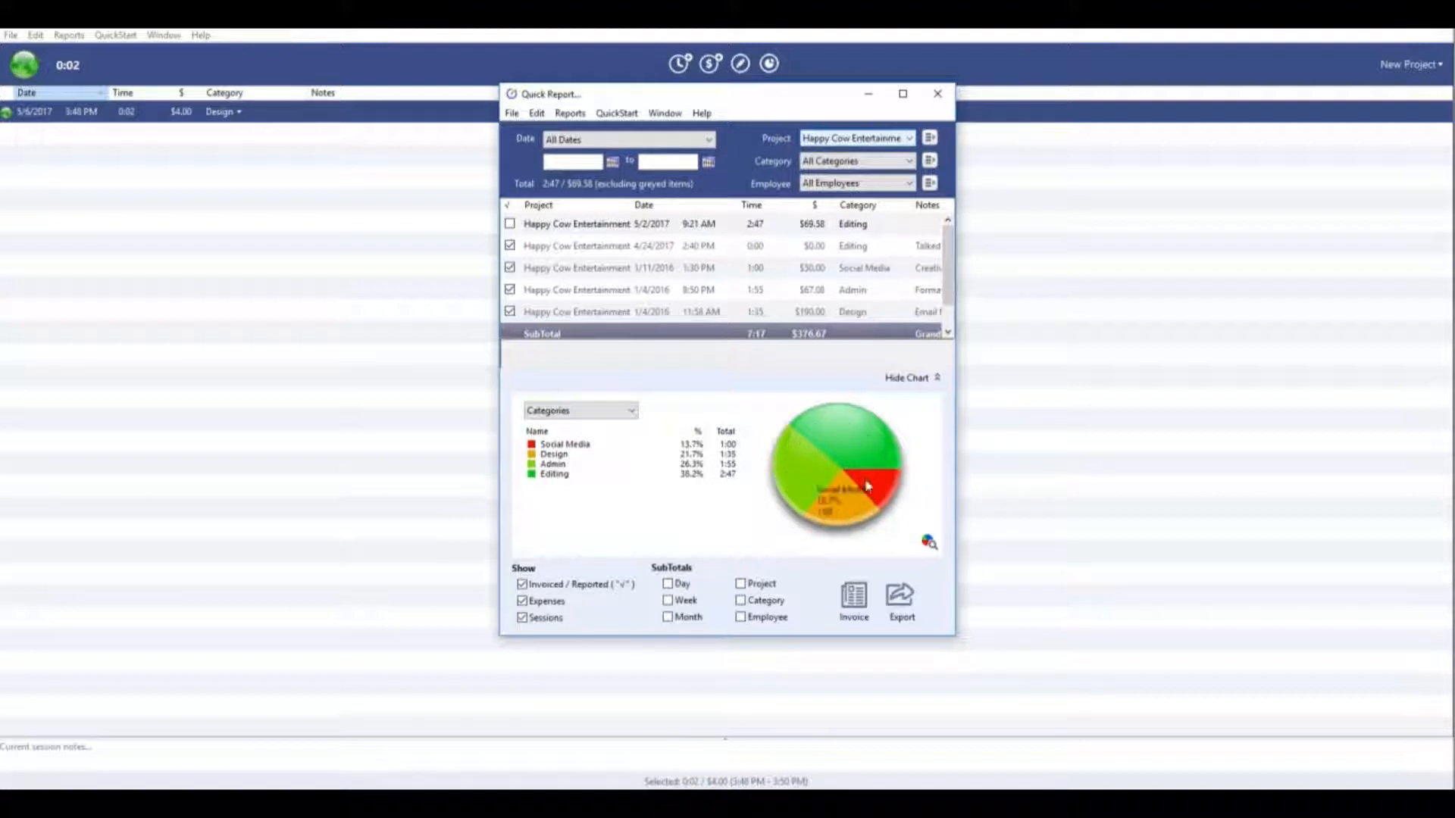
{"action": "mouse_move", "coordinate": [603, 498]}
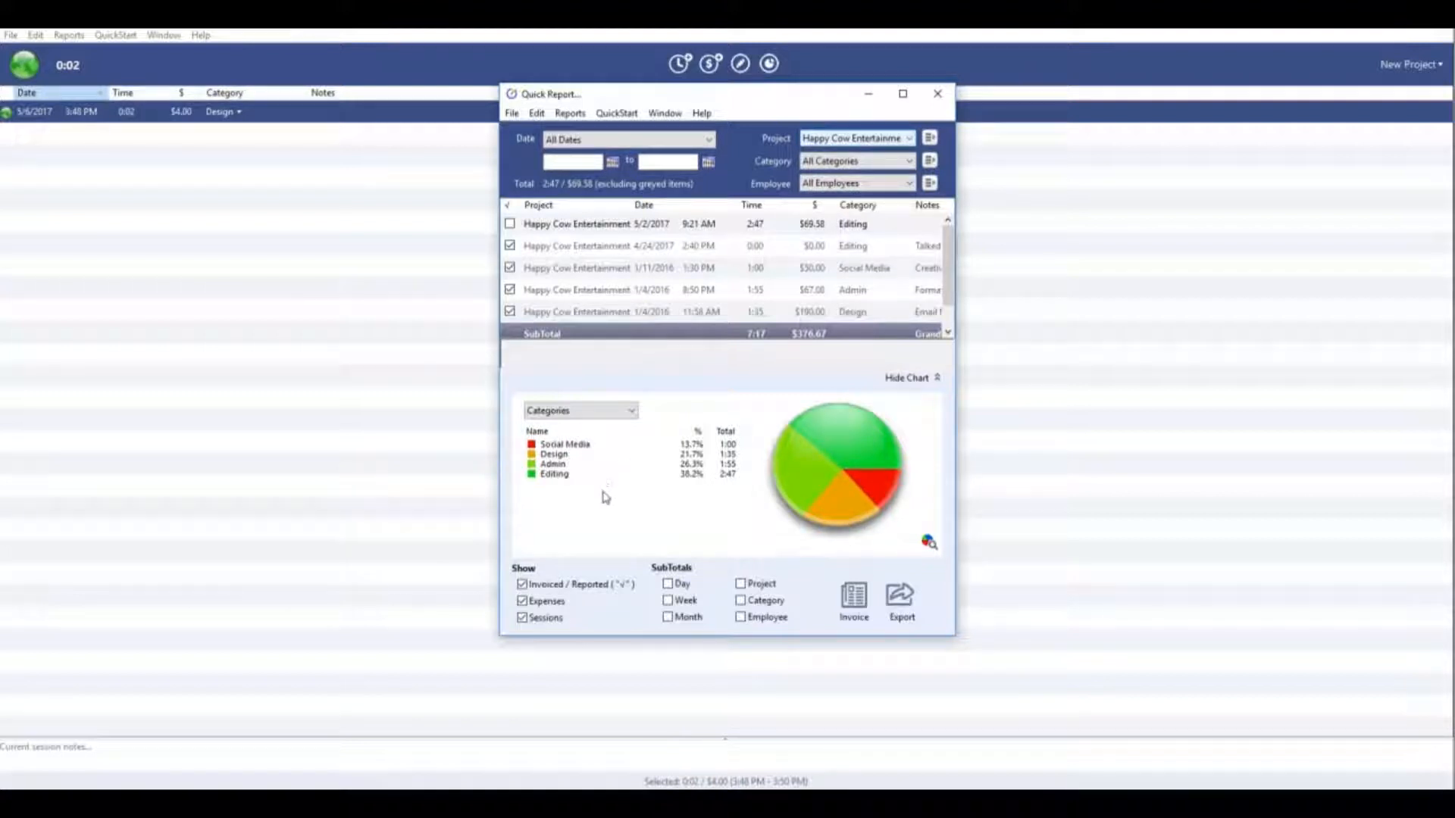
{"action": "mouse_move", "coordinate": [579, 452]}
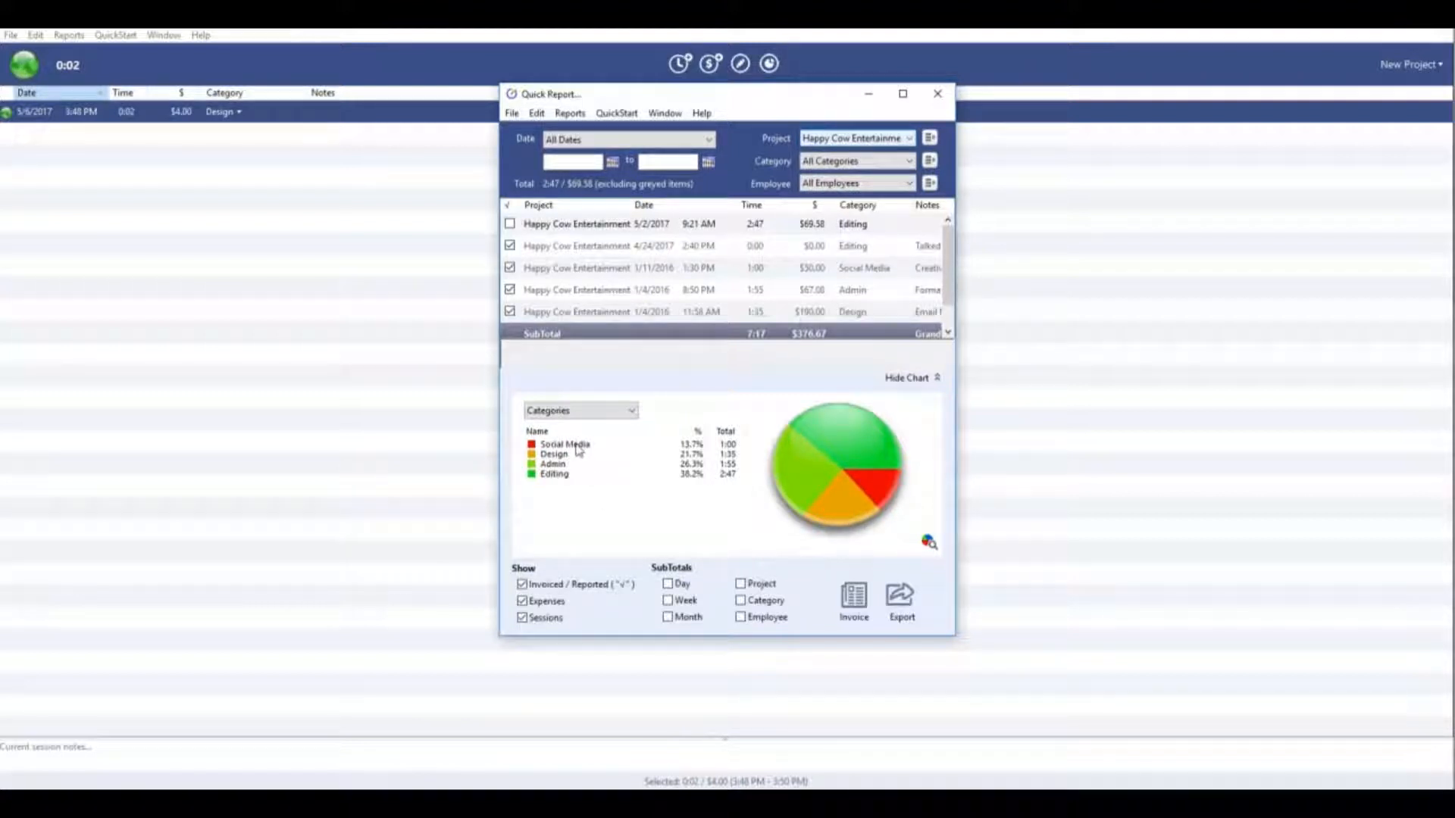
{"action": "mouse_move", "coordinate": [760, 517]}
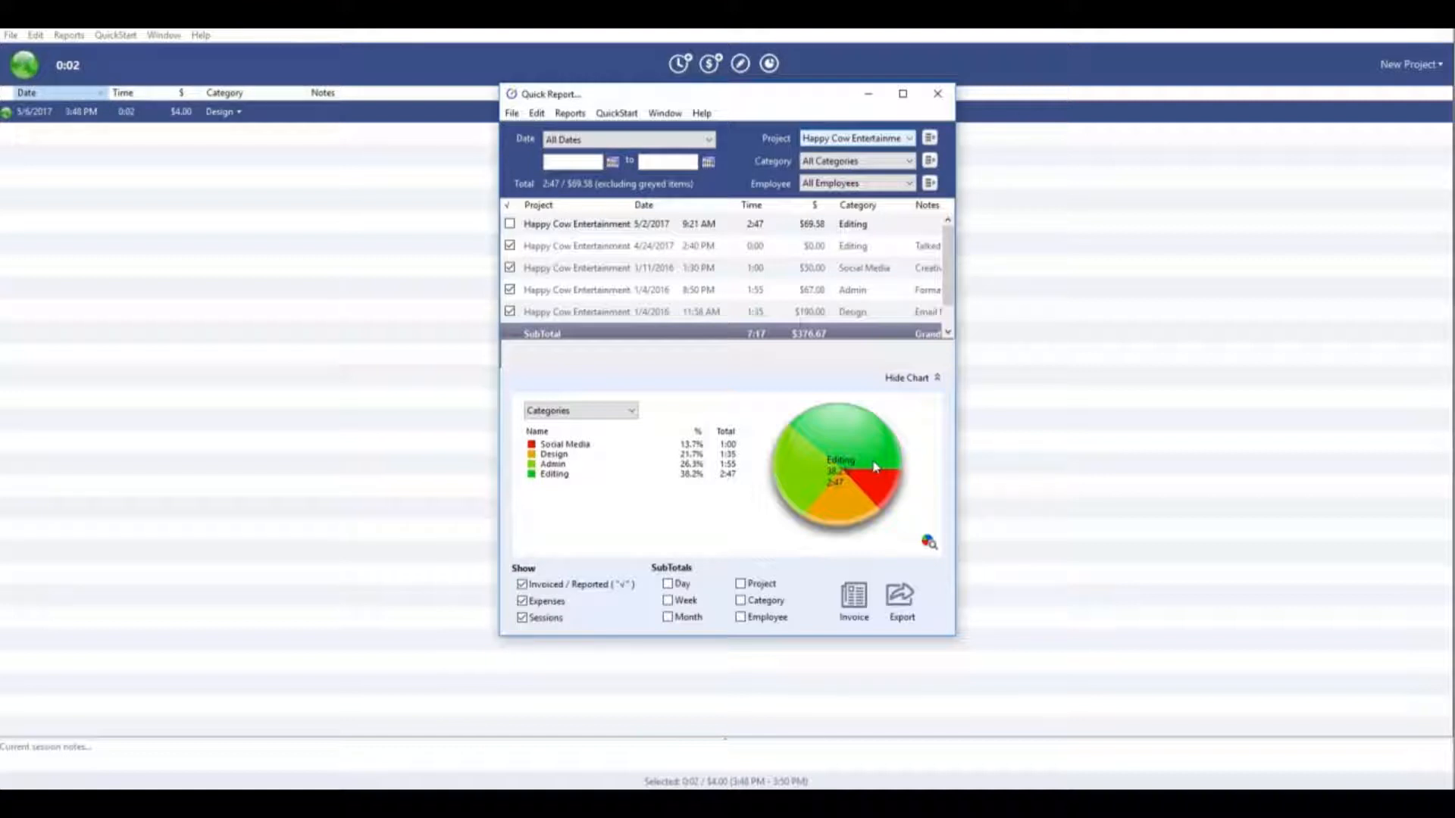
{"action": "mouse_move", "coordinate": [1014, 305]}
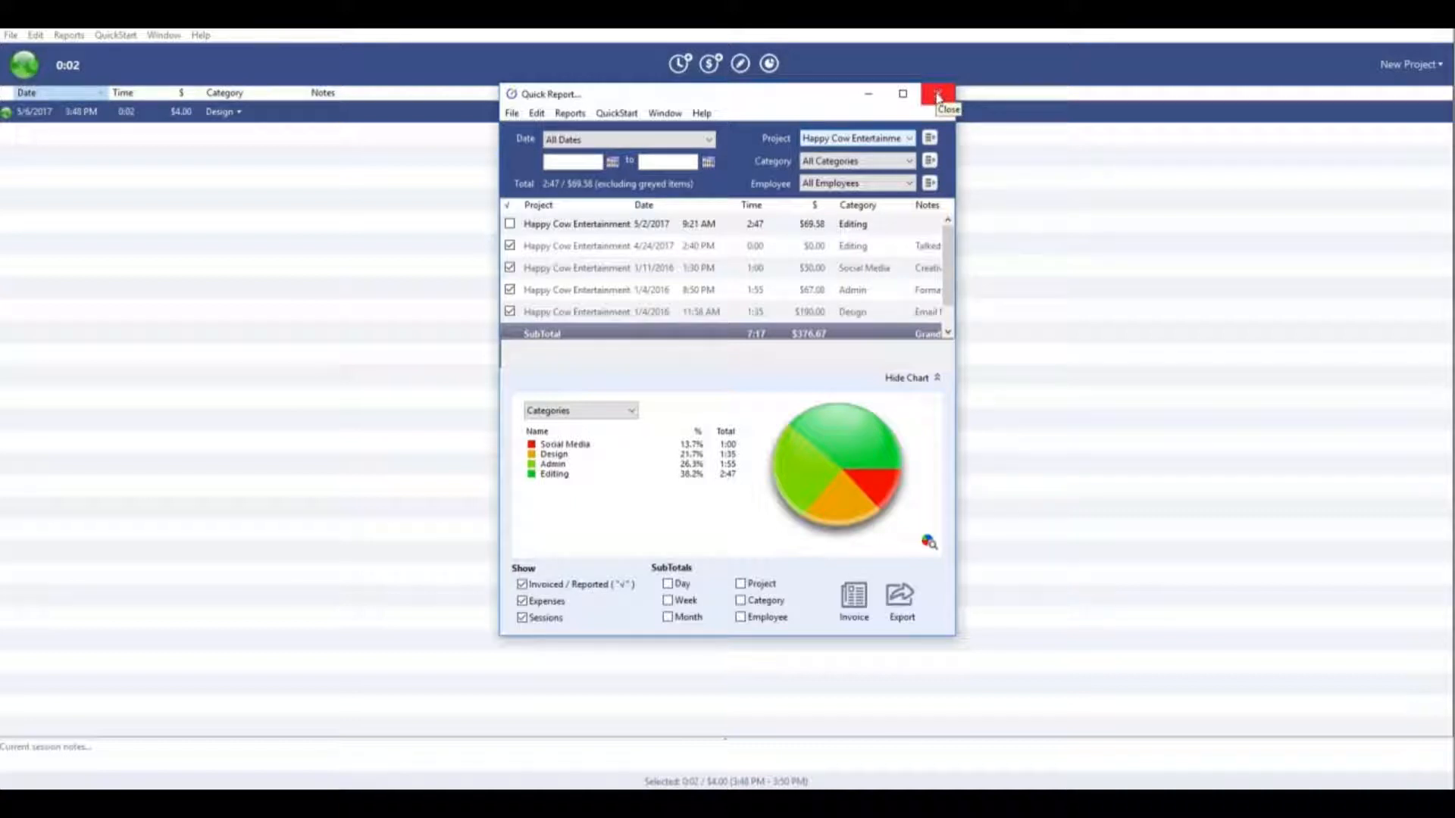
- Close the Quick Report after reviewing Happy Cow Entertainment's category breakdown
{"action": "left_click", "coordinate": [936, 94]}
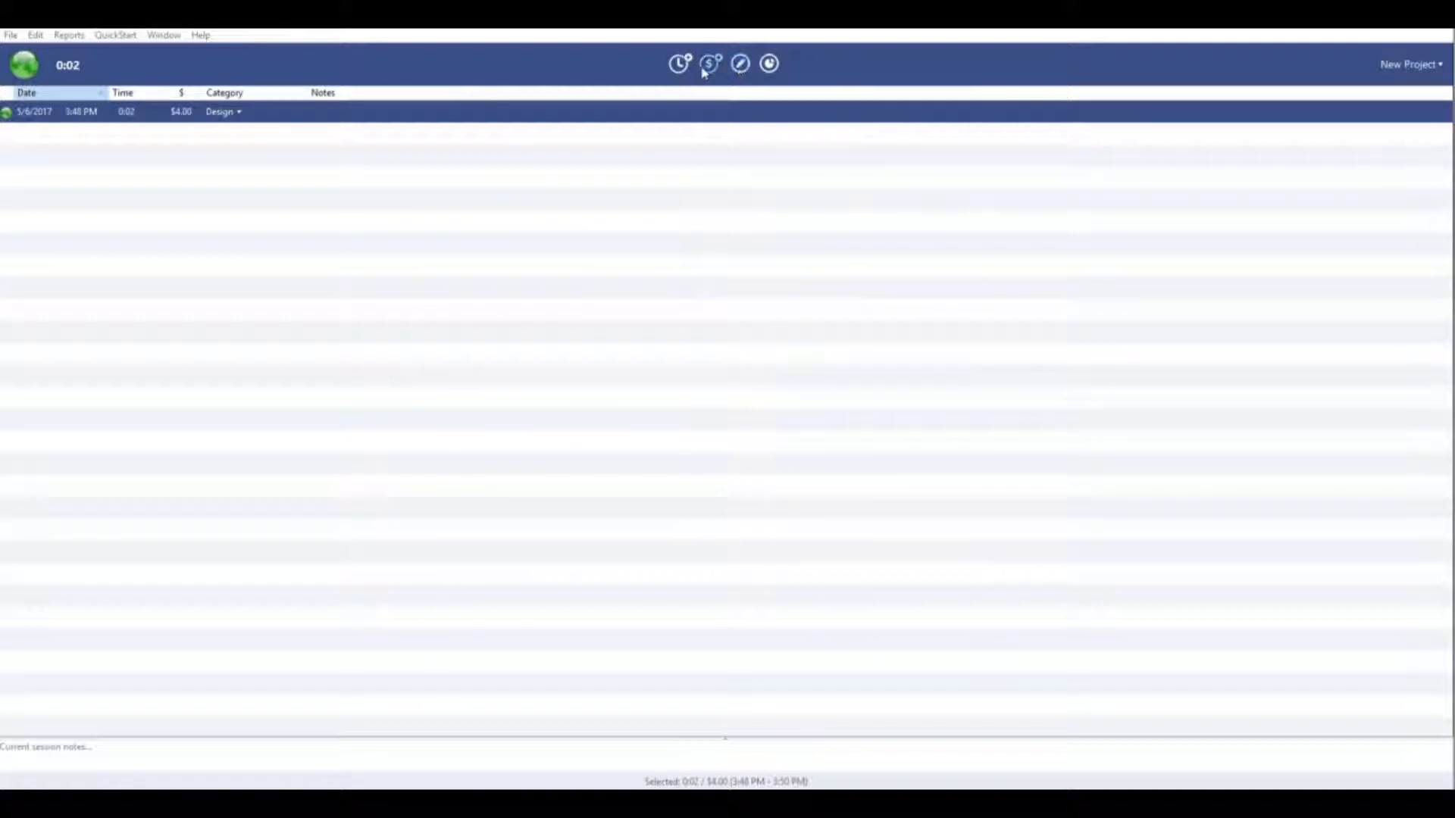
{"action": "mouse_move", "coordinate": [396, 142]}
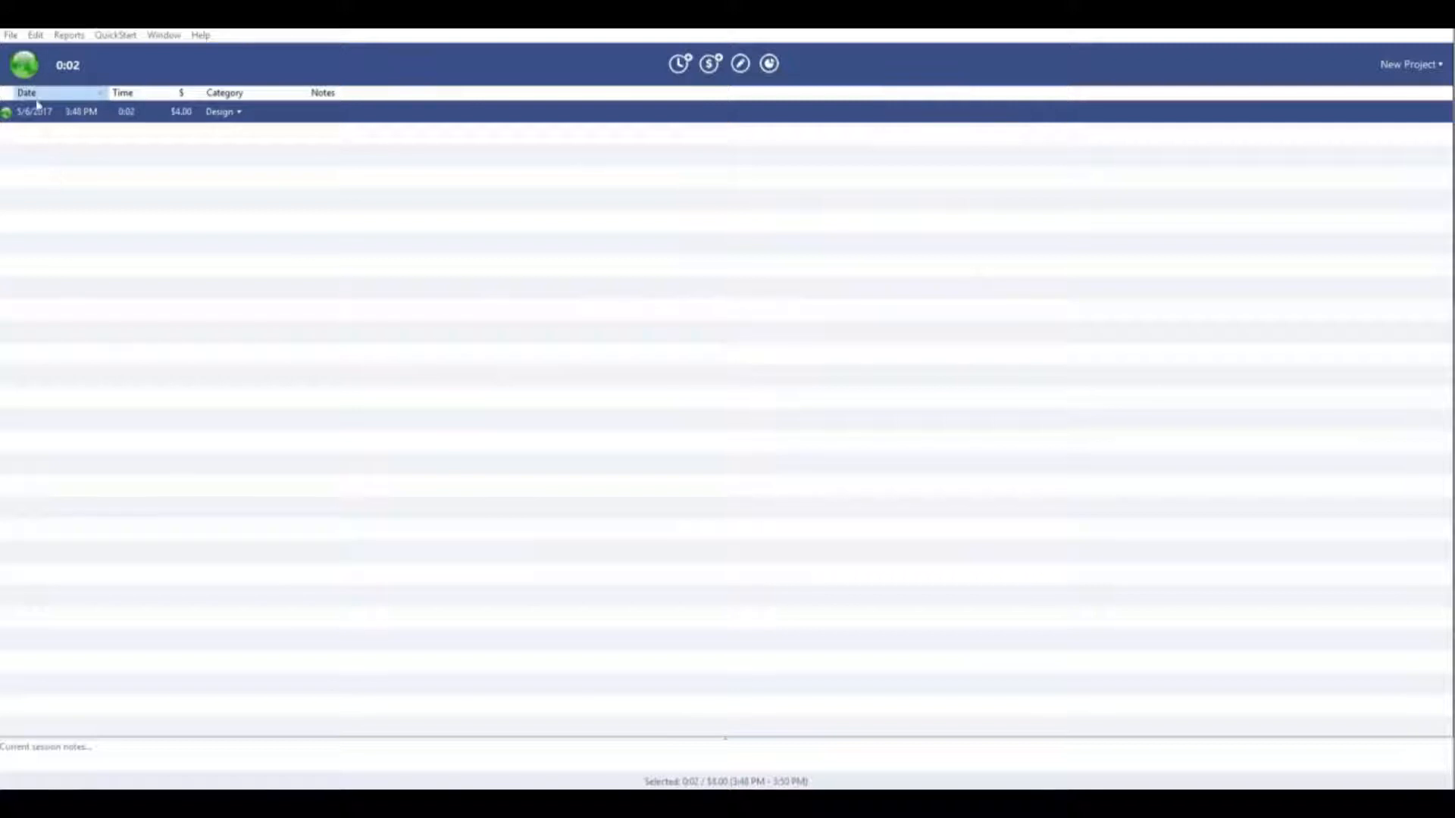
- Stop the running Design session at 0:02
{"action": "left_click", "coordinate": [24, 64]}
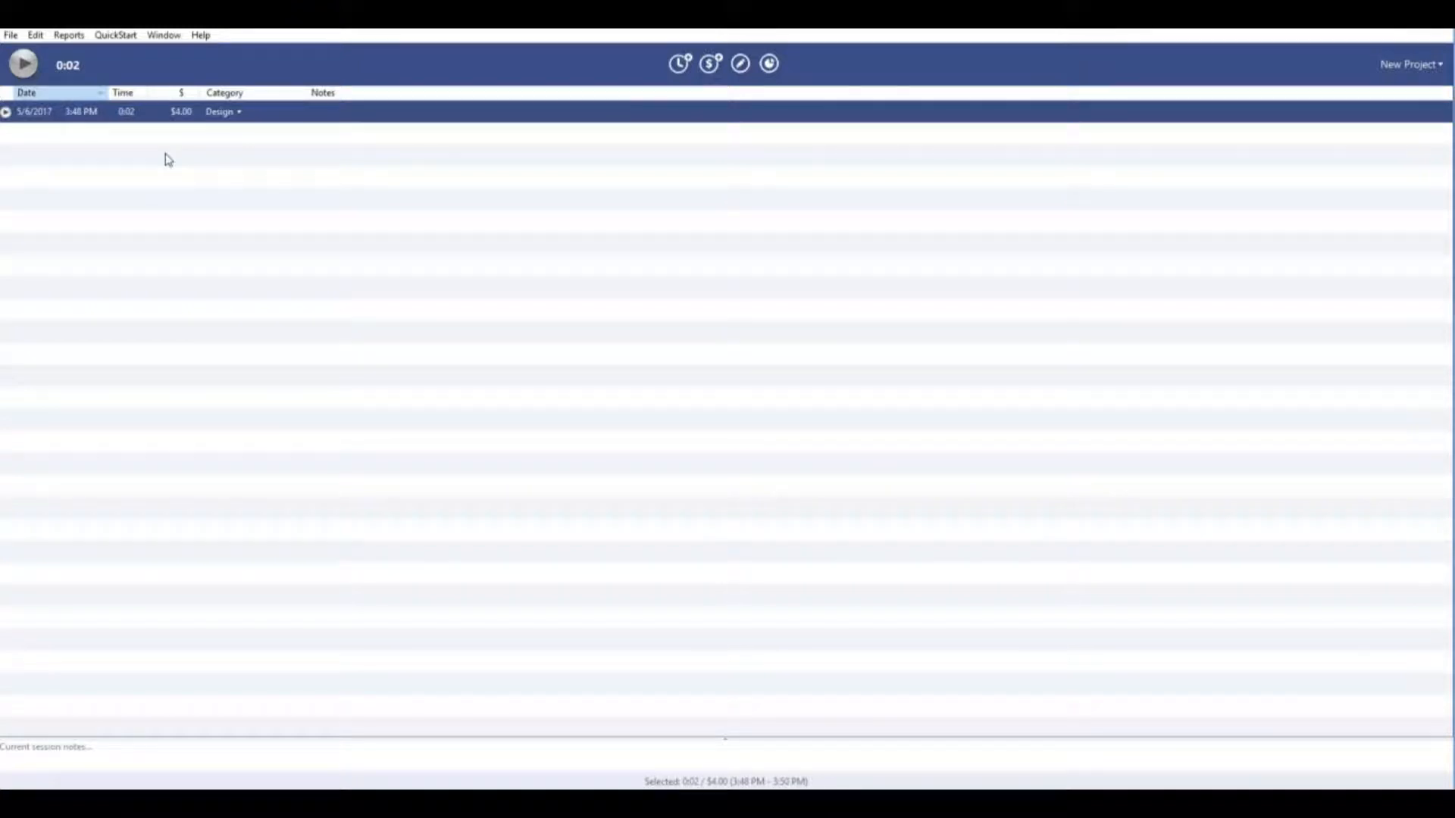
{"action": "mouse_move", "coordinate": [568, 288]}
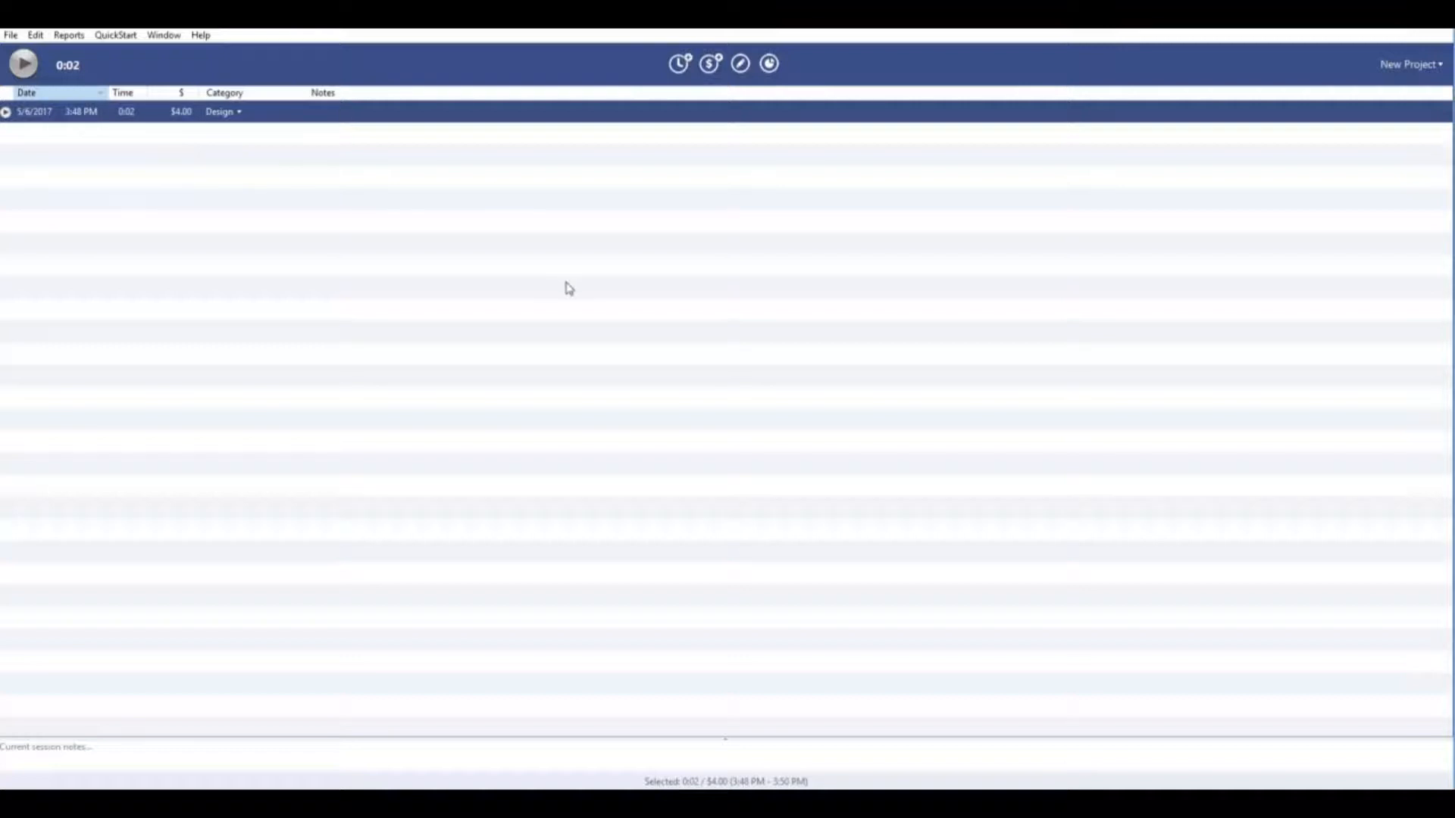